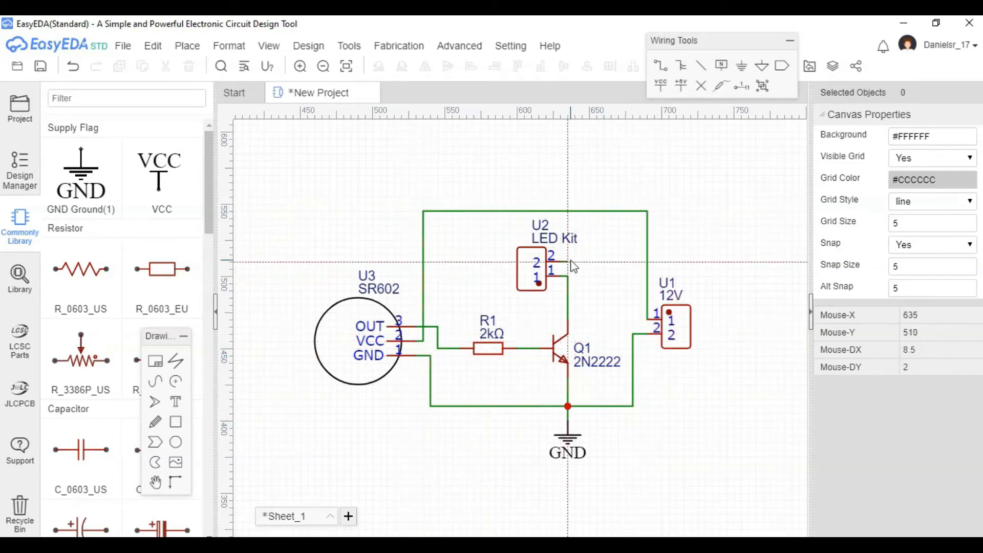
Close the New Project schematic tab to show the Start page and Test project list
{"action": "left_click", "coordinate": [446, 92]}
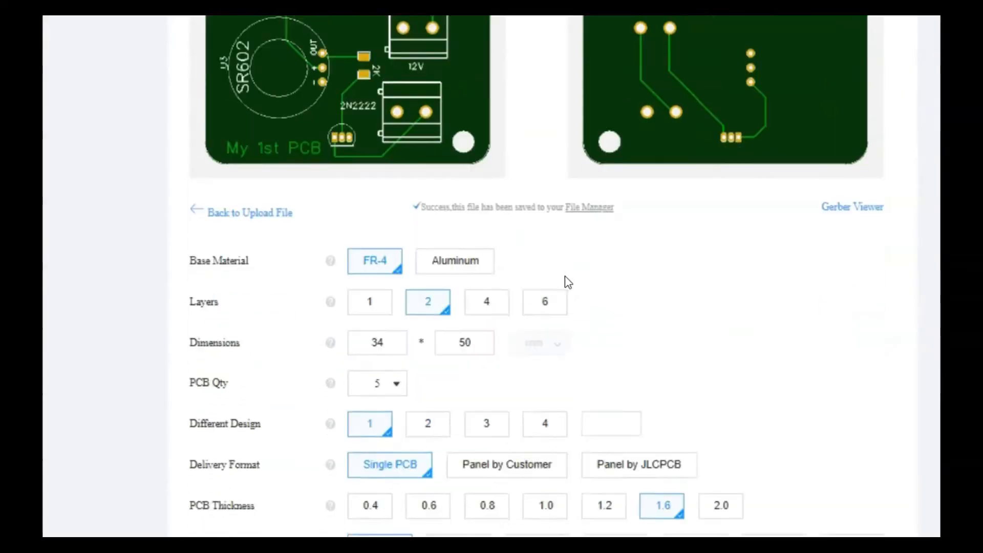
{"action": "scroll", "scroll_direction": "down", "scroll_amount": 3}
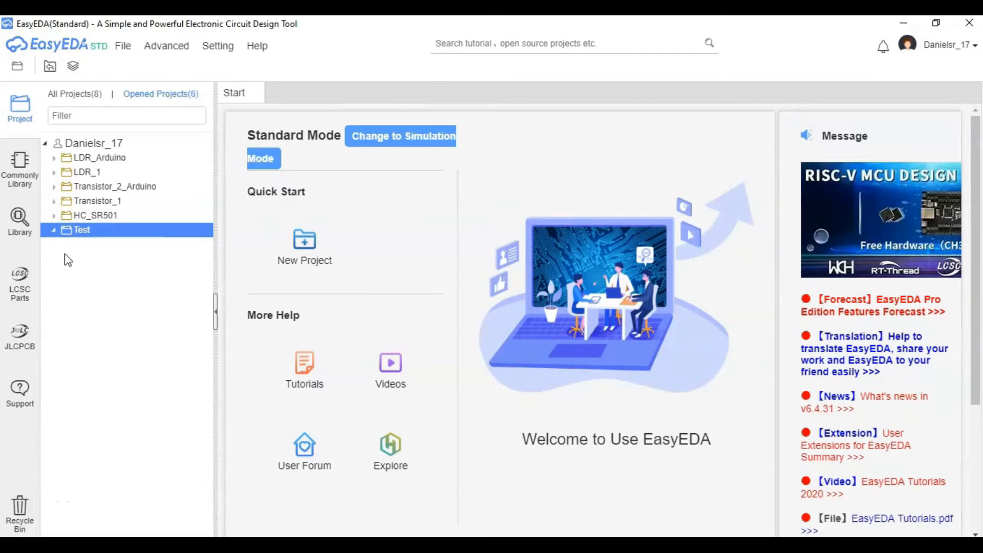
Create a blank schematic and place the KF128-5.08-2P terminal connector (LCSC C474952)
{"action": "left_click", "coordinate": [123, 45]}
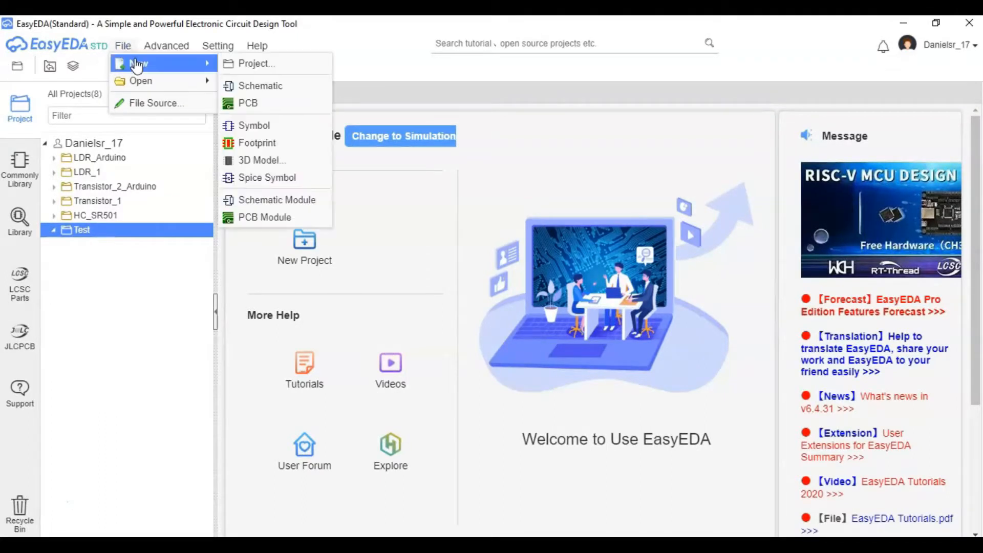
{"action": "mouse_move", "coordinate": [269, 103]}
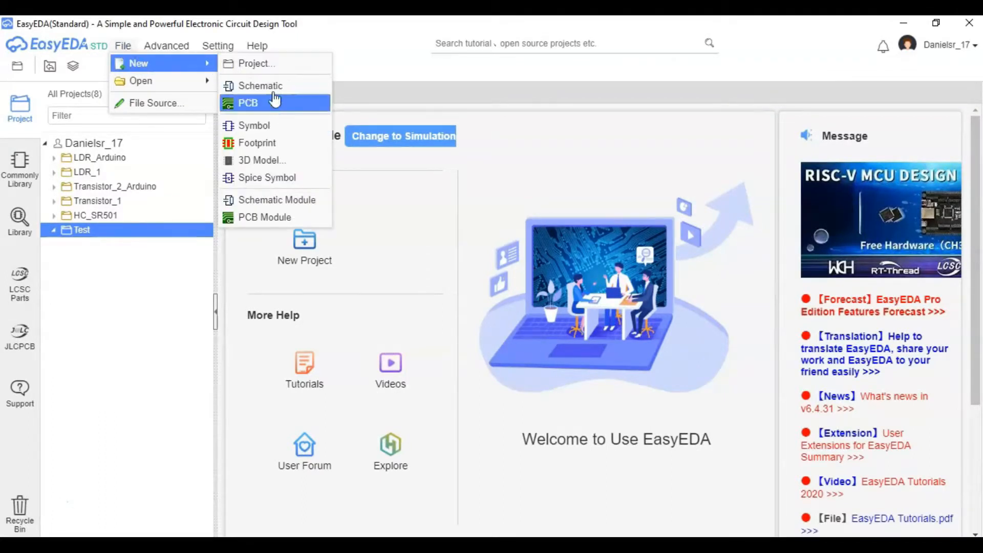
{"action": "left_click", "coordinate": [260, 86]}
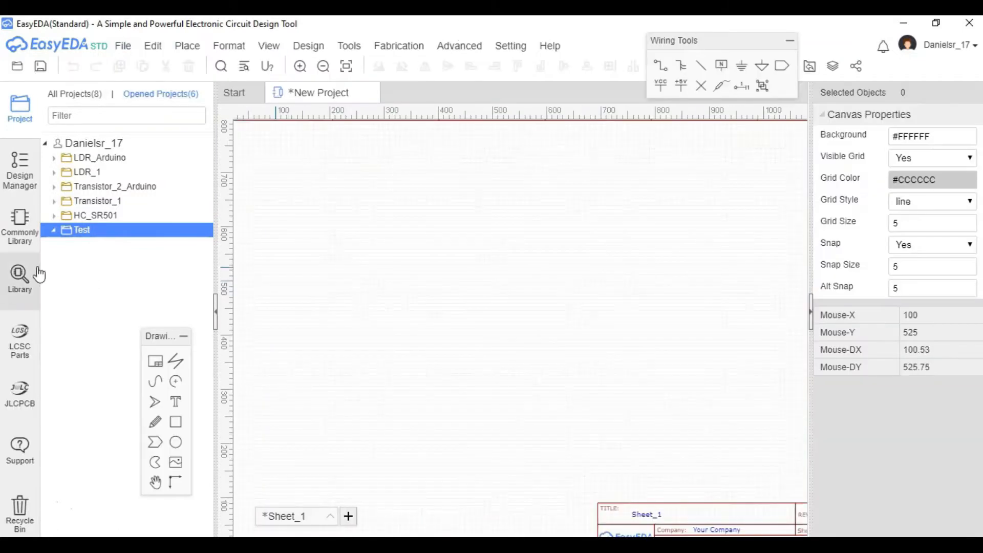
{"action": "left_click", "coordinate": [20, 279]}
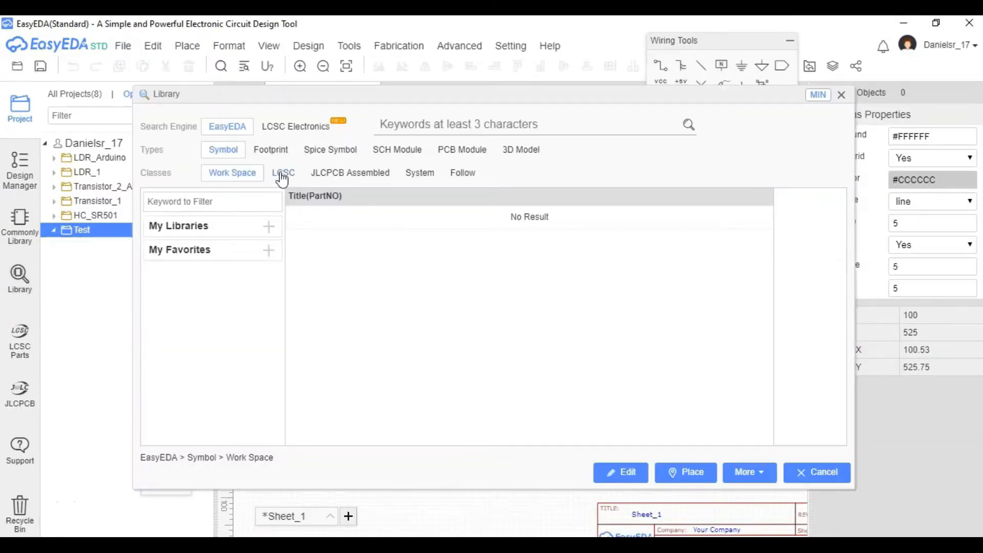
{"action": "left_click", "coordinate": [295, 126]}
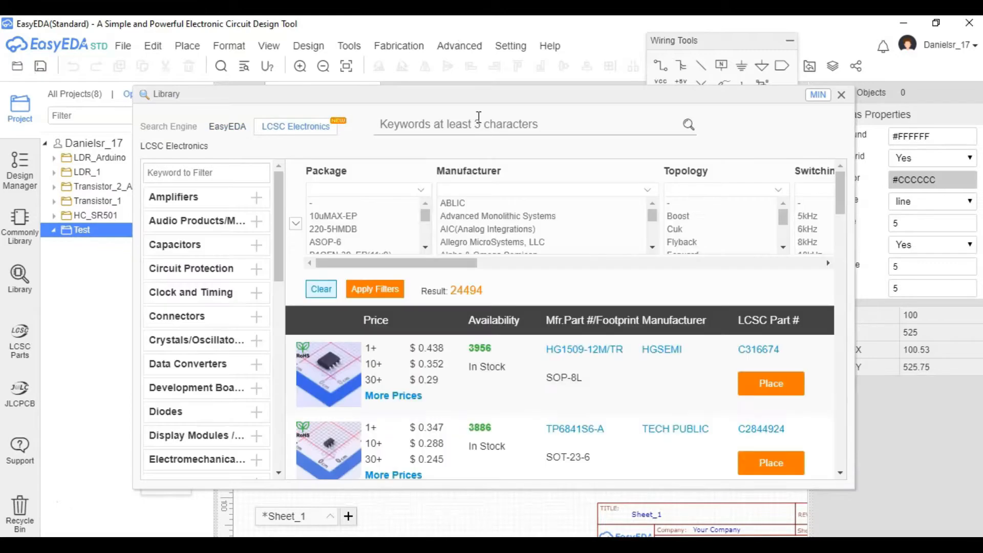
{"action": "type", "text": "C47495"}
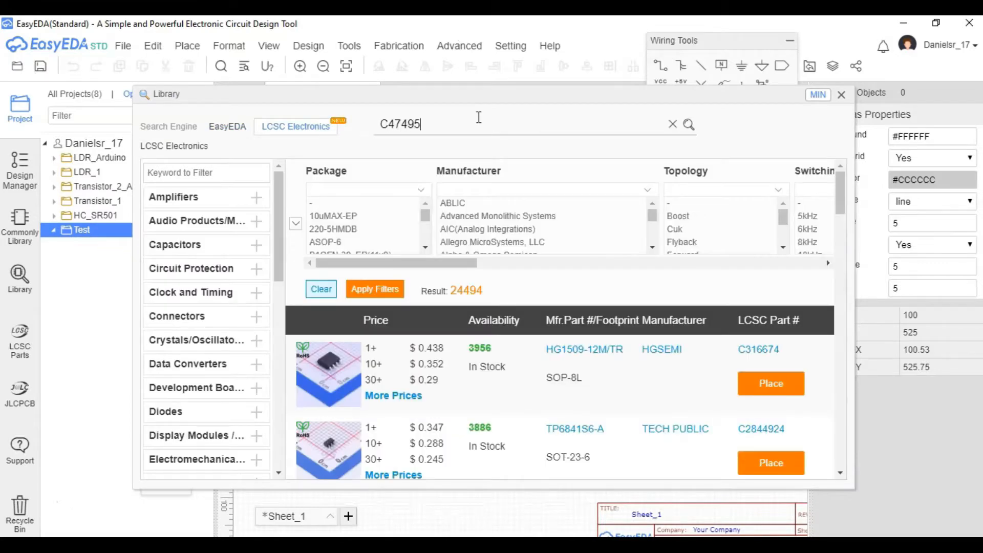
{"action": "type", "text": "2"}
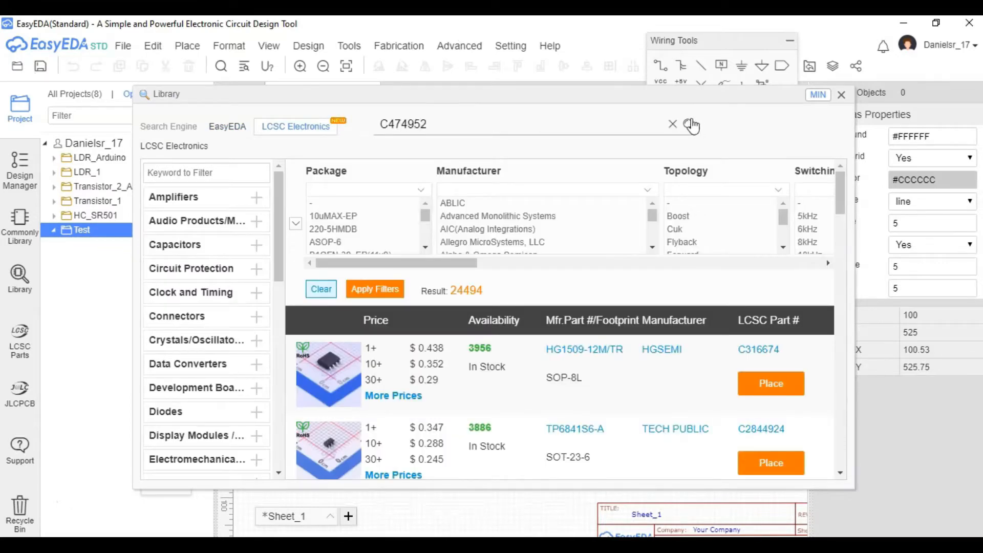
{"action": "left_click", "coordinate": [692, 124]}
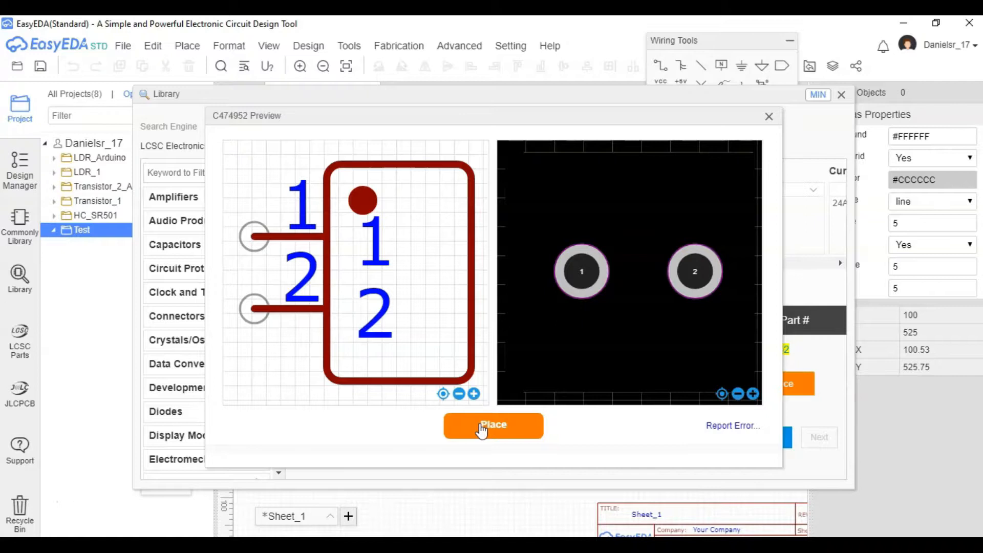
{"action": "left_click", "coordinate": [493, 425]}
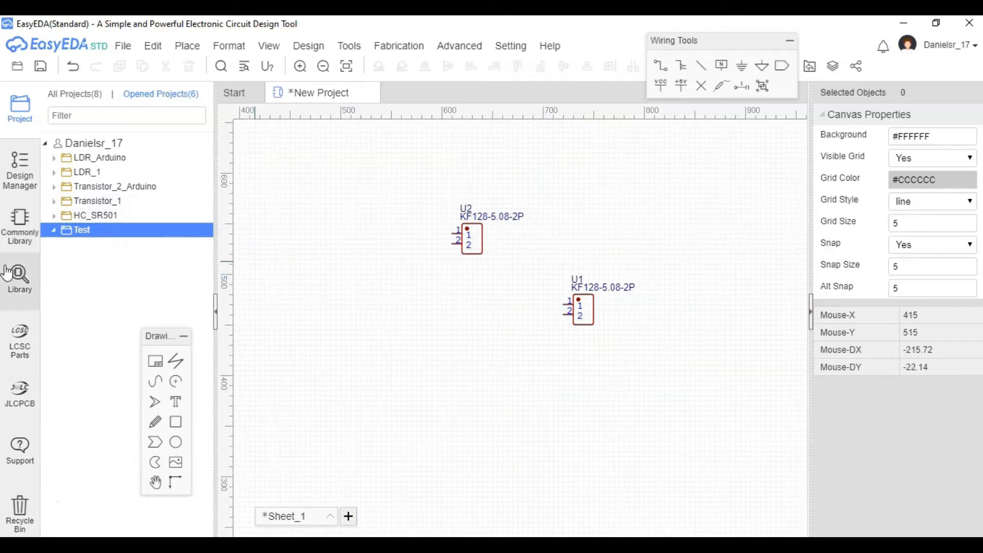
Place the 2kΩ chip resistor, LCSC part C325895
{"action": "left_click", "coordinate": [19, 274]}
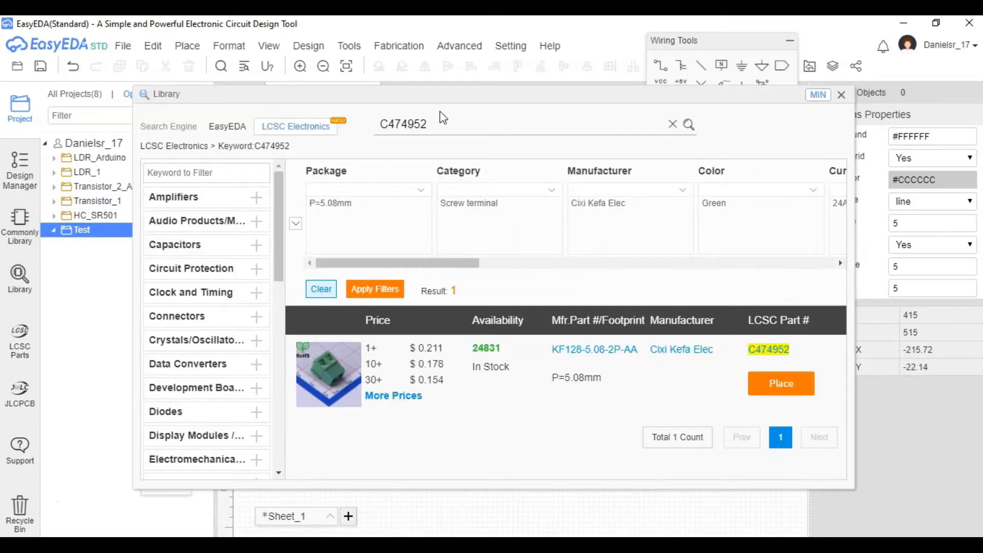
{"action": "triple_click", "coordinate": [403, 123]}
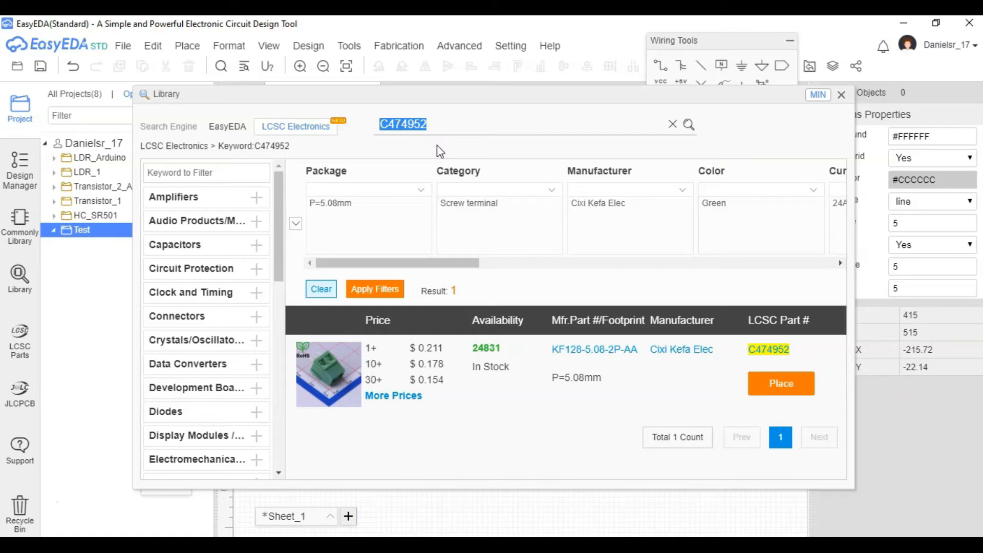
{"action": "type", "text": "C325"}
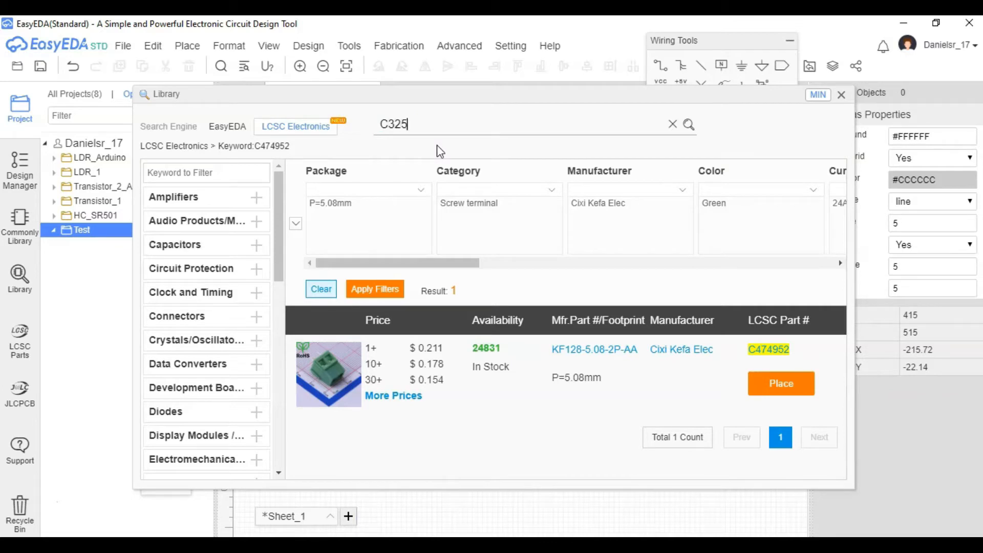
{"action": "type", "text": "895"}
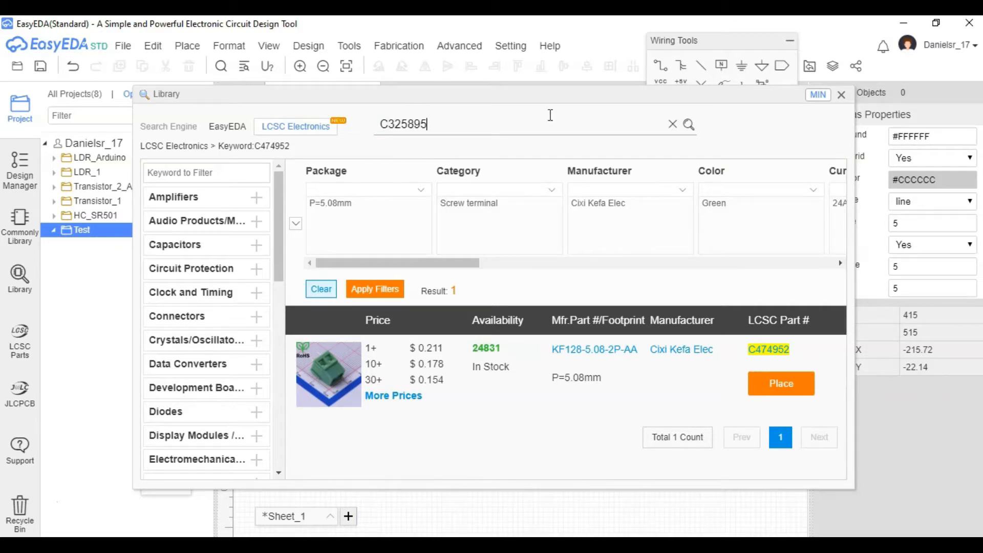
{"action": "left_click", "coordinate": [688, 124]}
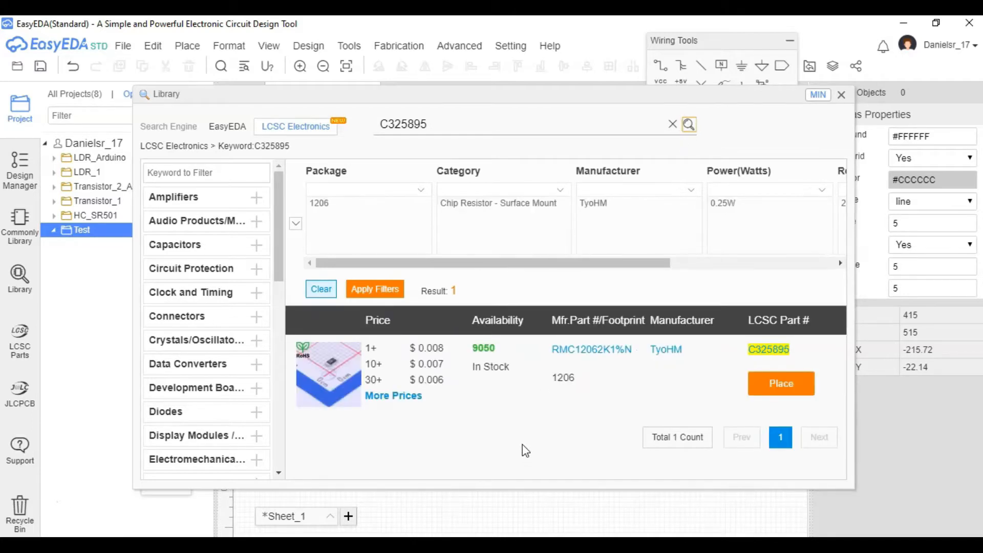
{"action": "mouse_move", "coordinate": [774, 411]}
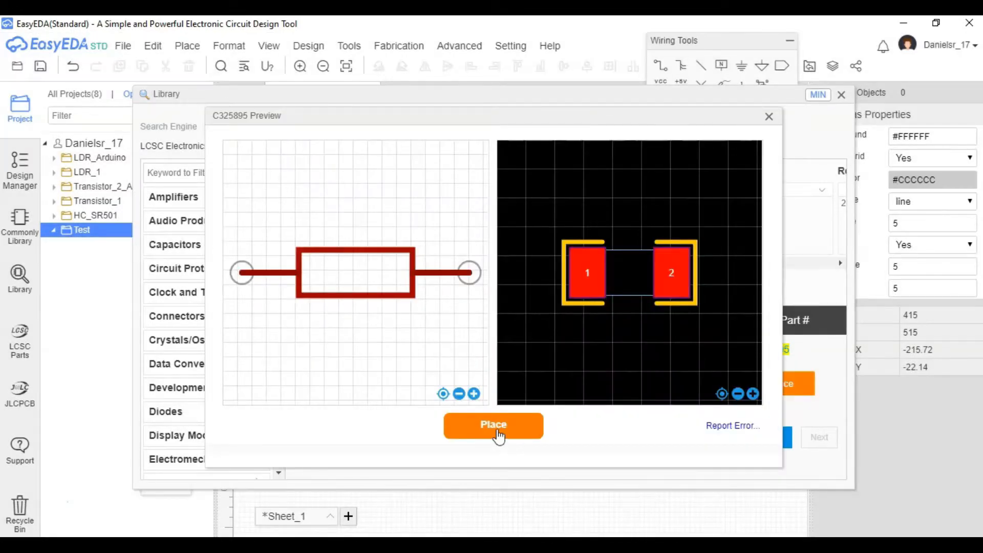
{"action": "left_click", "coordinate": [493, 425]}
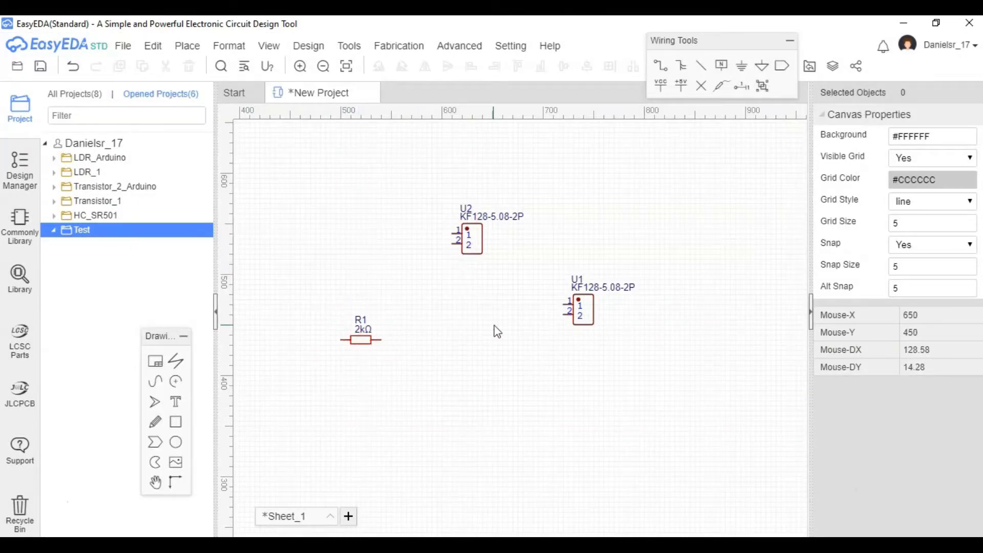
{"action": "mouse_move", "coordinate": [19, 277]}
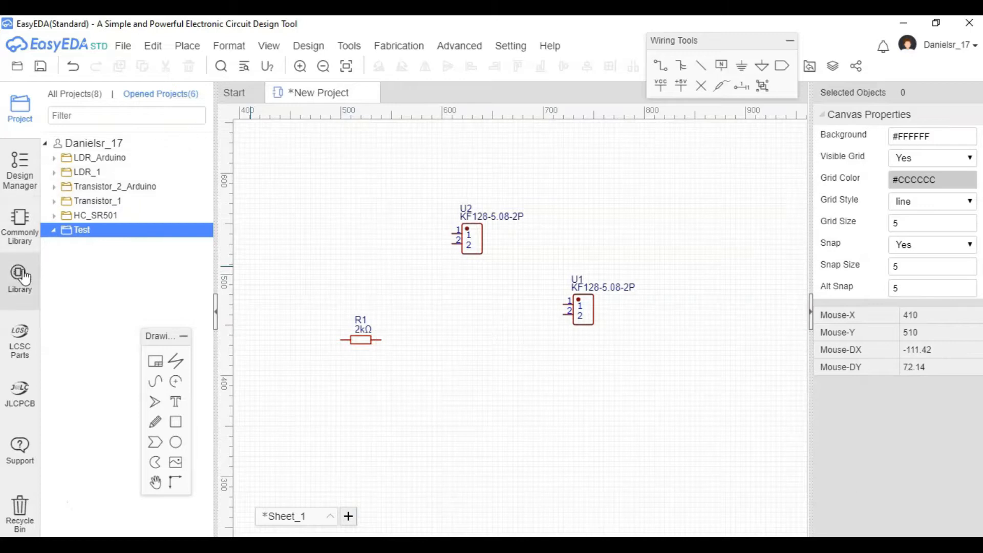
Place the 2N2222 transistor, LCSC part C118536
{"action": "left_click", "coordinate": [19, 276]}
{"action": "type", "text": "C"}
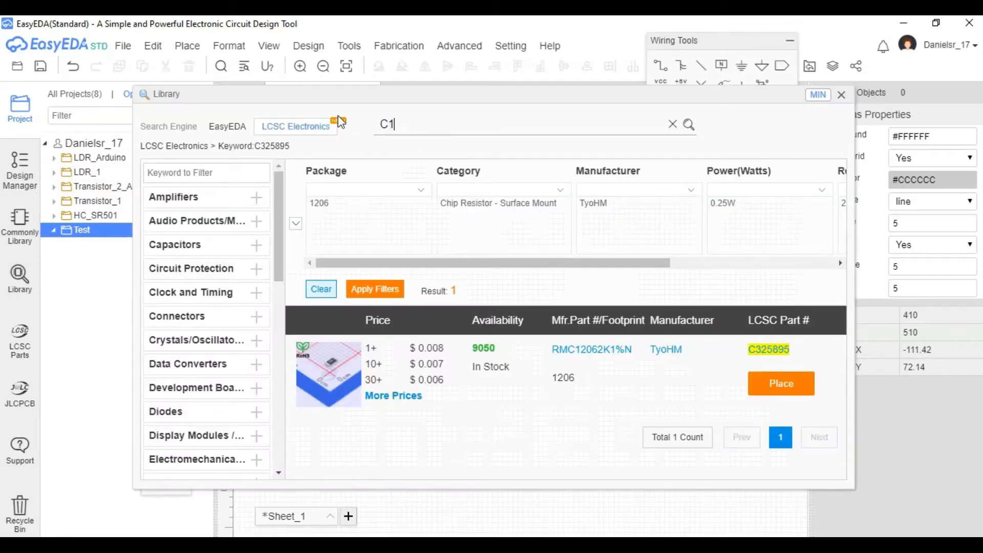
{"action": "type", "text": "185"}
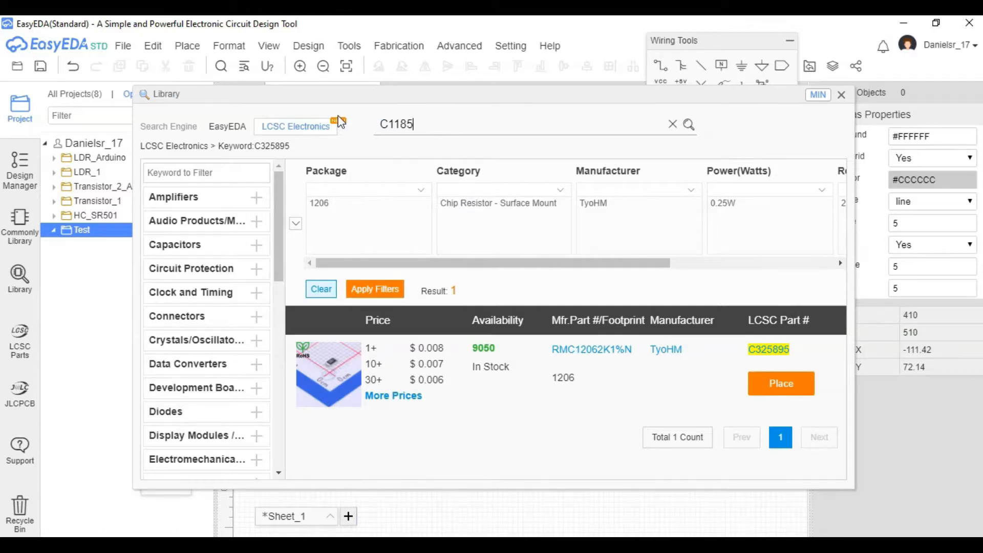
{"action": "type", "text": "36"}
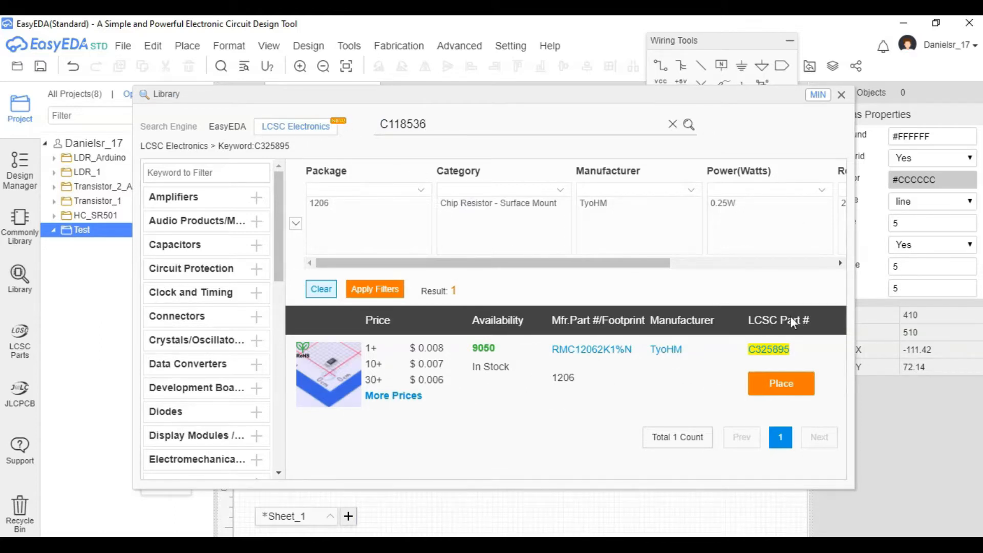
{"action": "left_click", "coordinate": [688, 124]}
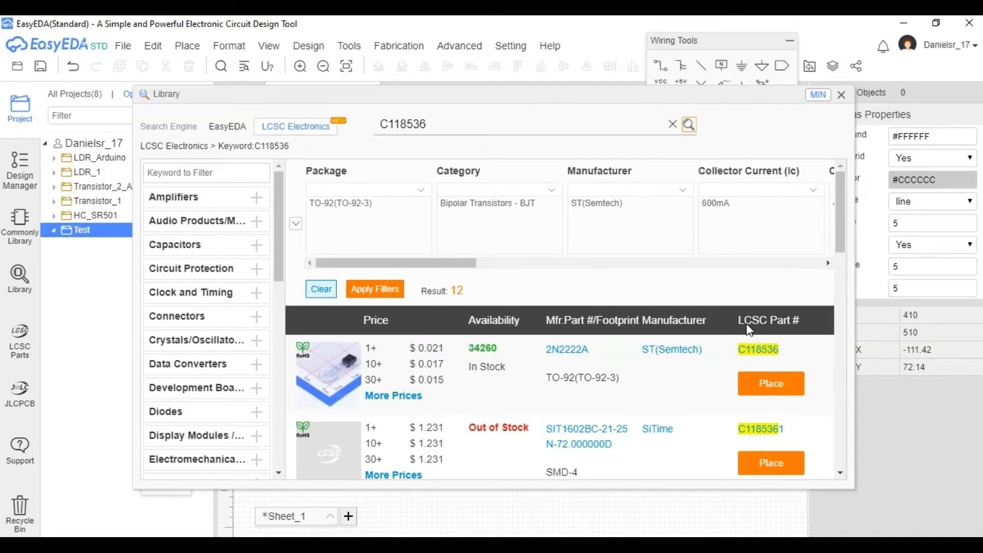
{"action": "mouse_move", "coordinate": [771, 384]}
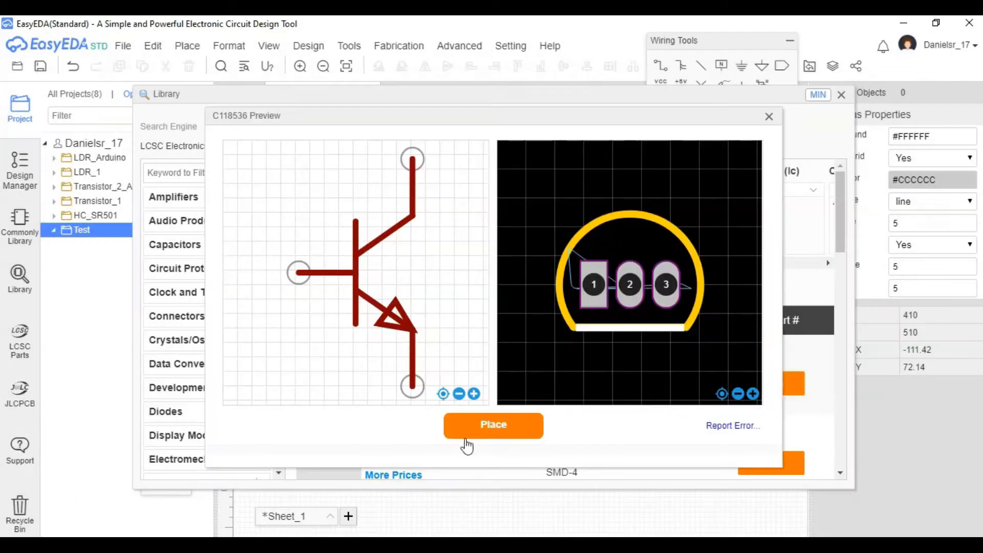
{"action": "left_click", "coordinate": [492, 425]}
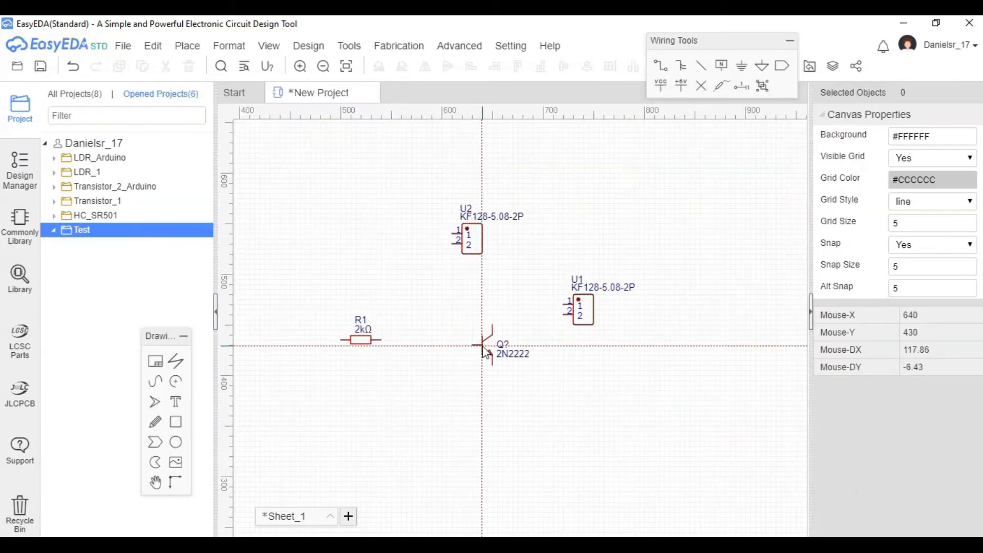
Label the connectors LED Kit and 12V; wire R1 to Q1 base and collector to LED Kit
{"action": "left_click", "coordinate": [483, 329]}
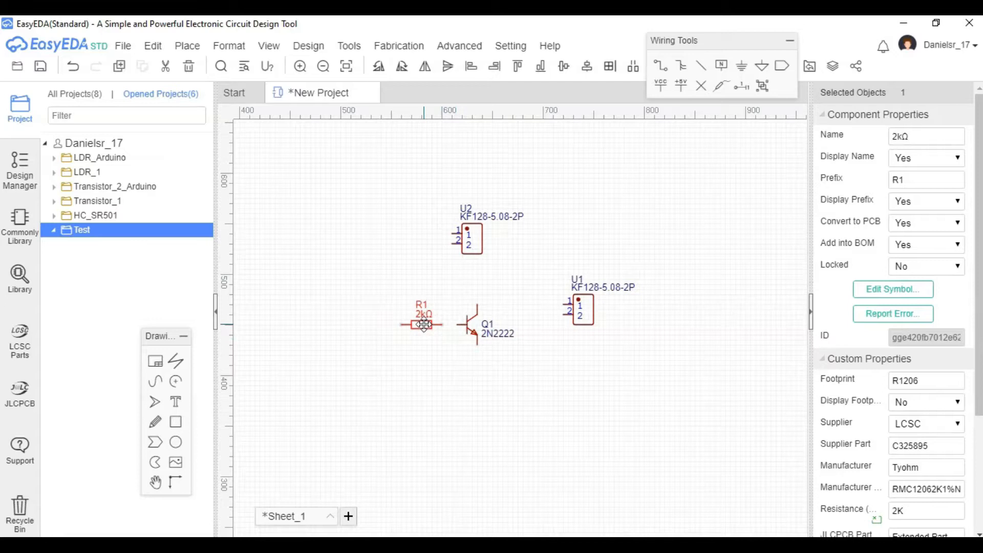
{"action": "scroll", "scroll_direction": "up", "scroll_amount": 3}
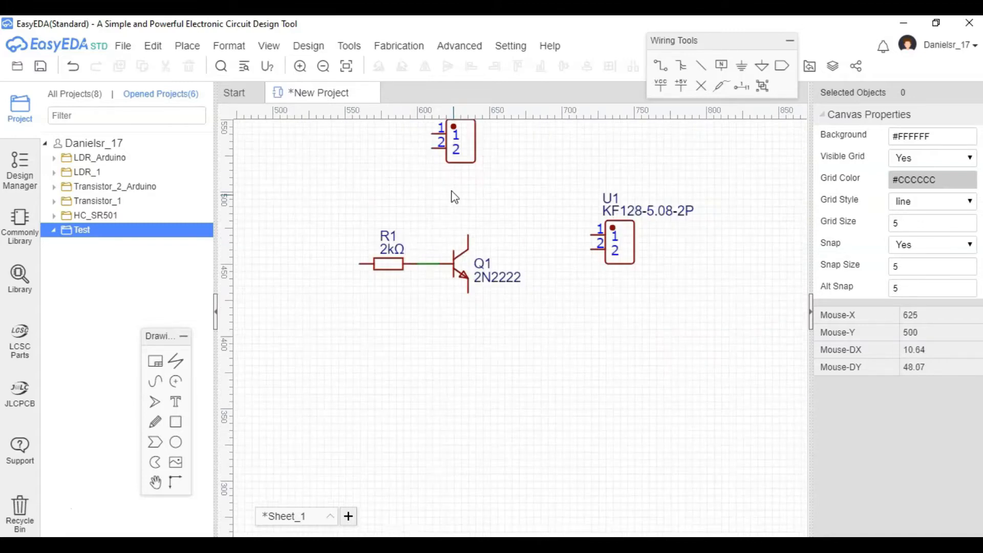
{"action": "left_click", "coordinate": [460, 141]}
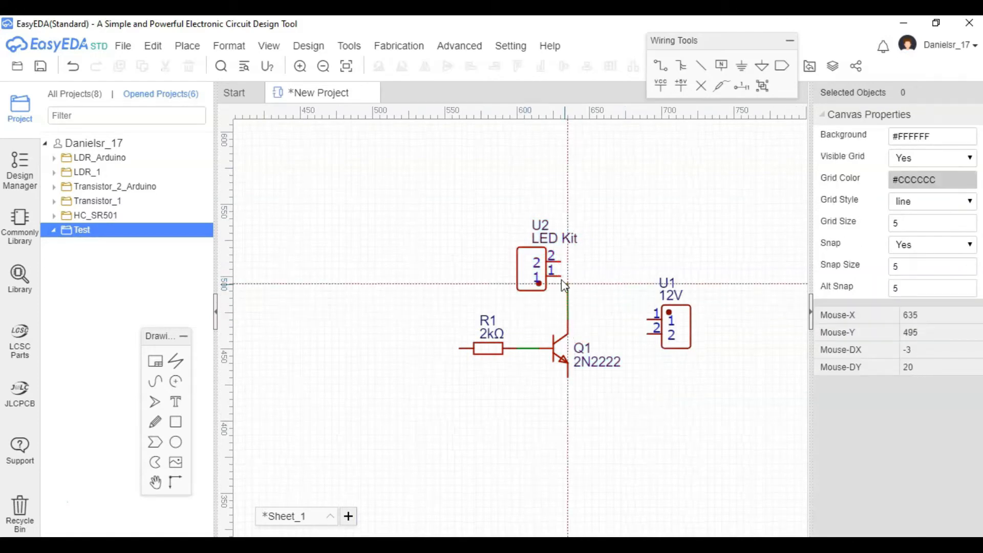
{"action": "left_click", "coordinate": [20, 276]}
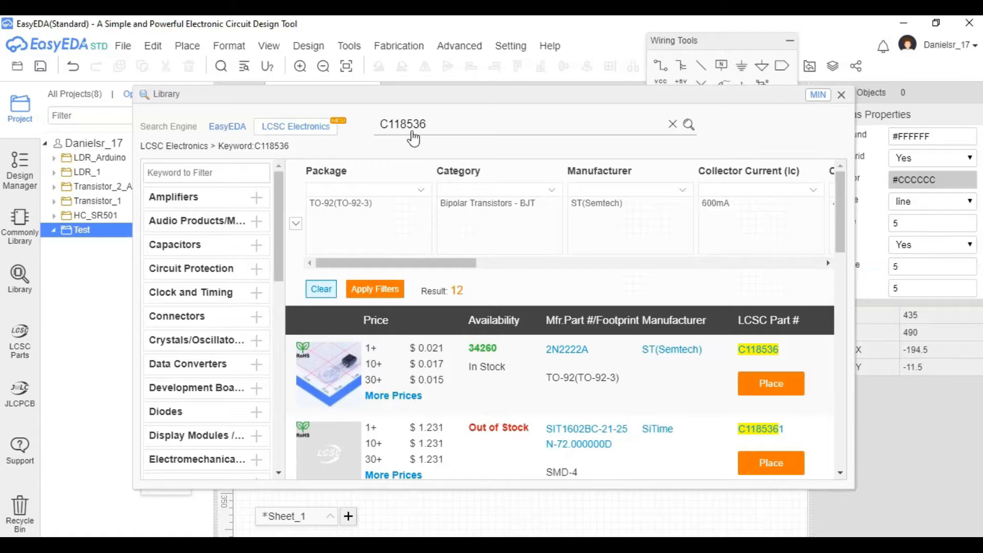
Place the user-contributed SR602 symbol from the EasyEDA library and wire OUT to R1
{"action": "left_click", "coordinate": [227, 126]}
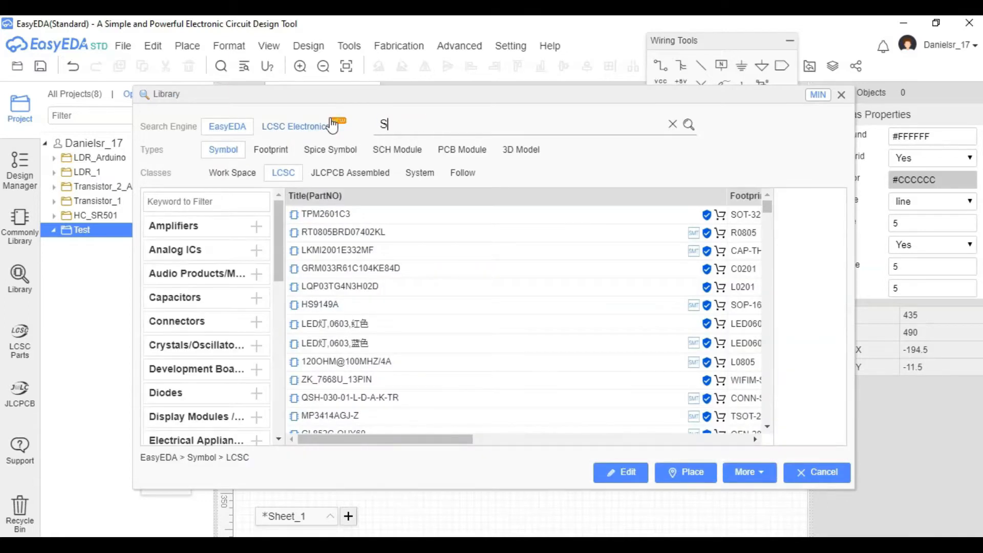
{"action": "type", "text": "R602"}
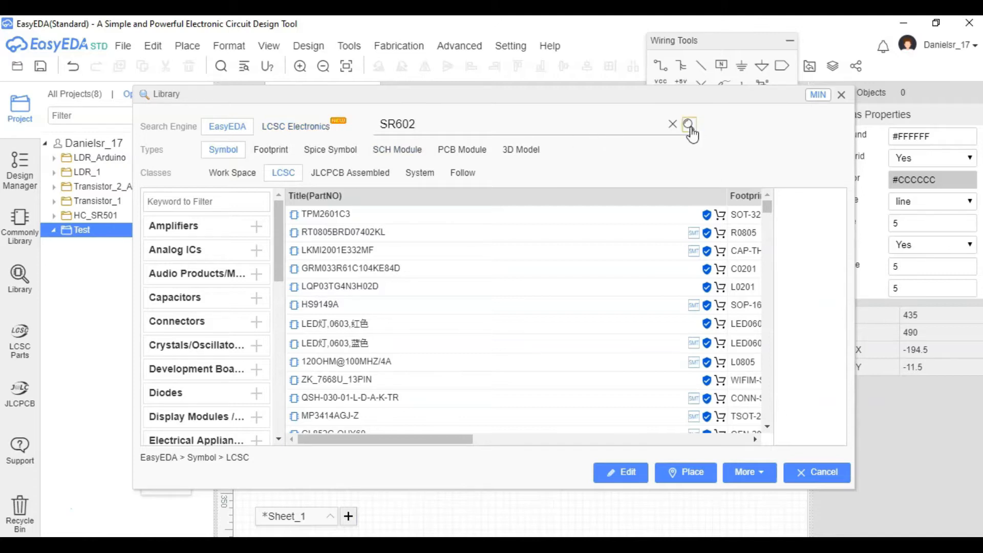
{"action": "left_click", "coordinate": [689, 124]}
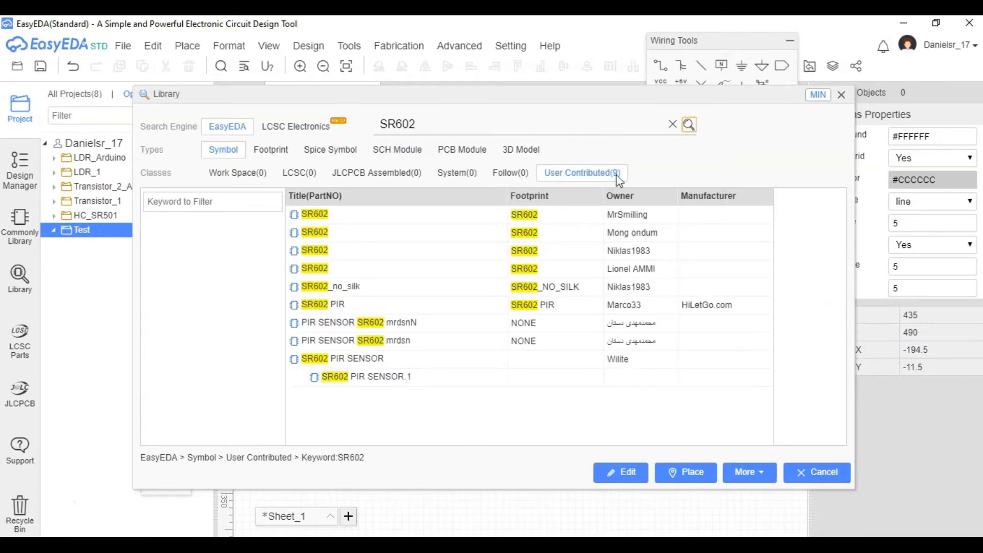
{"action": "left_click", "coordinate": [314, 215]}
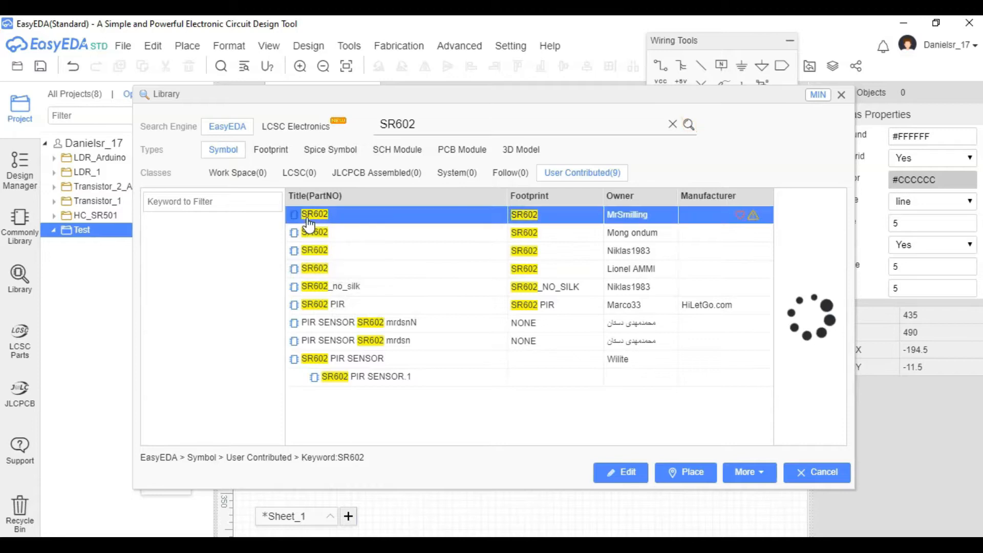
{"action": "left_click", "coordinate": [685, 472]}
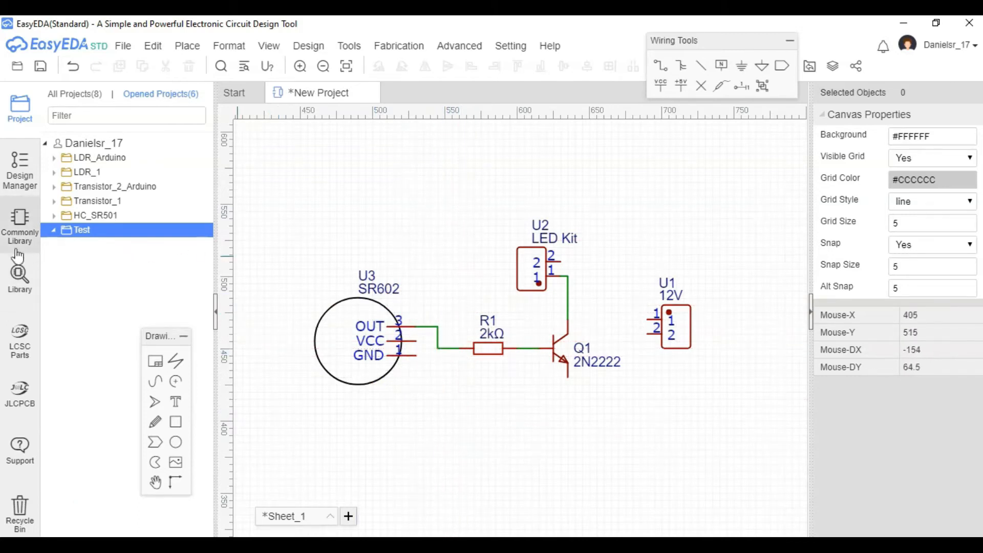
Place a GND symbol and wire the emitter, sensor and 12V pins to ground and supply
{"action": "left_click", "coordinate": [19, 226]}
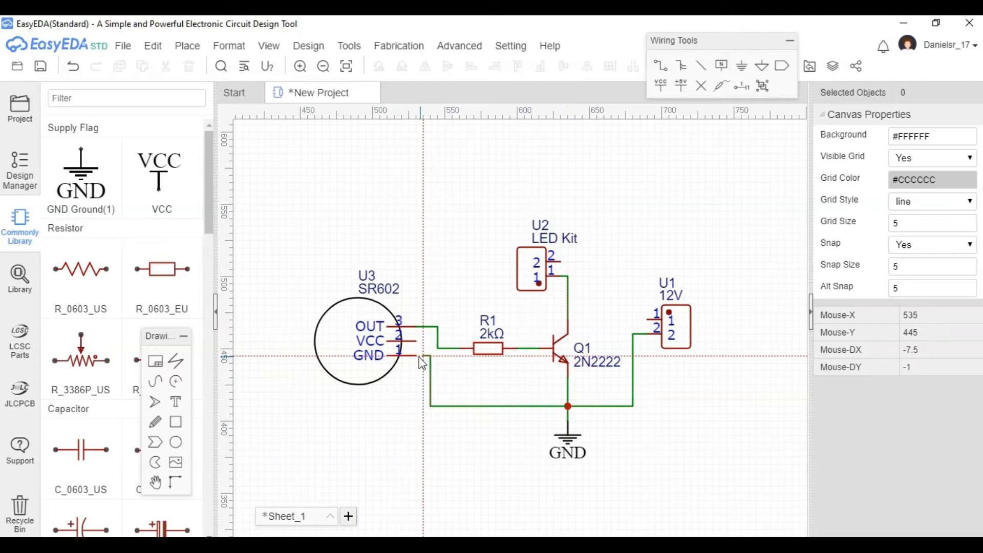
{"action": "mouse_move", "coordinate": [653, 323]}
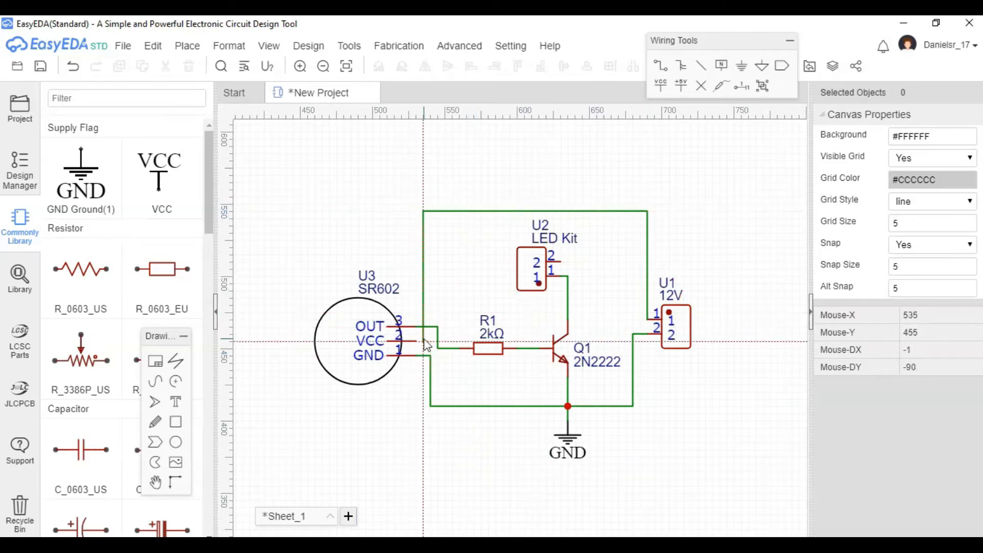
{"action": "mouse_move", "coordinate": [580, 254]}
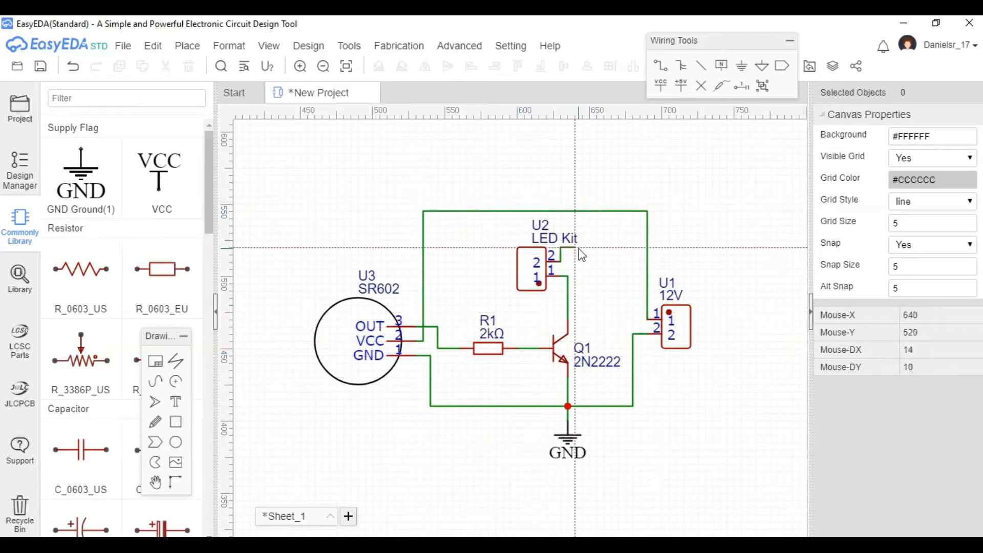
{"action": "mouse_move", "coordinate": [564, 226]}
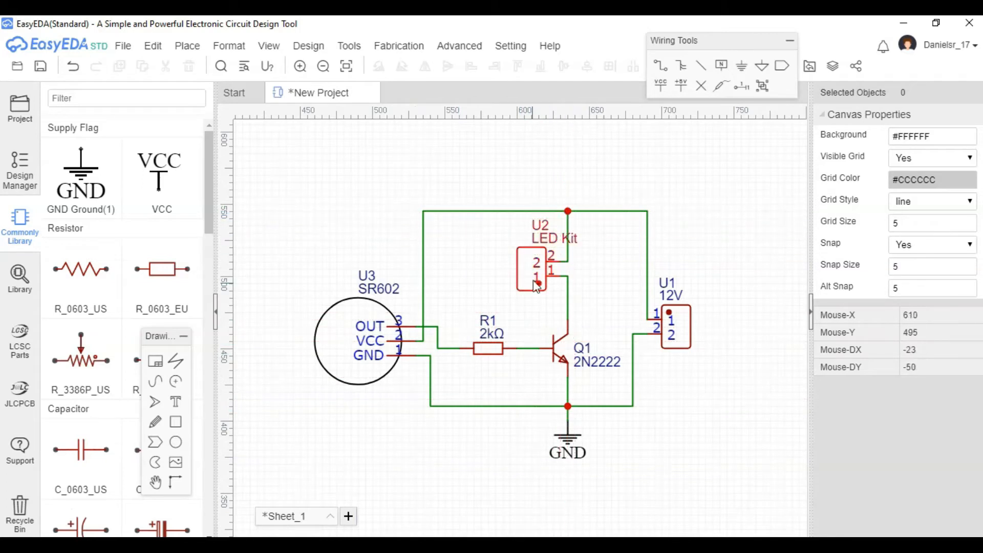
Move the LED Kit connector left and reconnect its pin 1 to the collector
{"action": "left_click", "coordinate": [530, 268]}
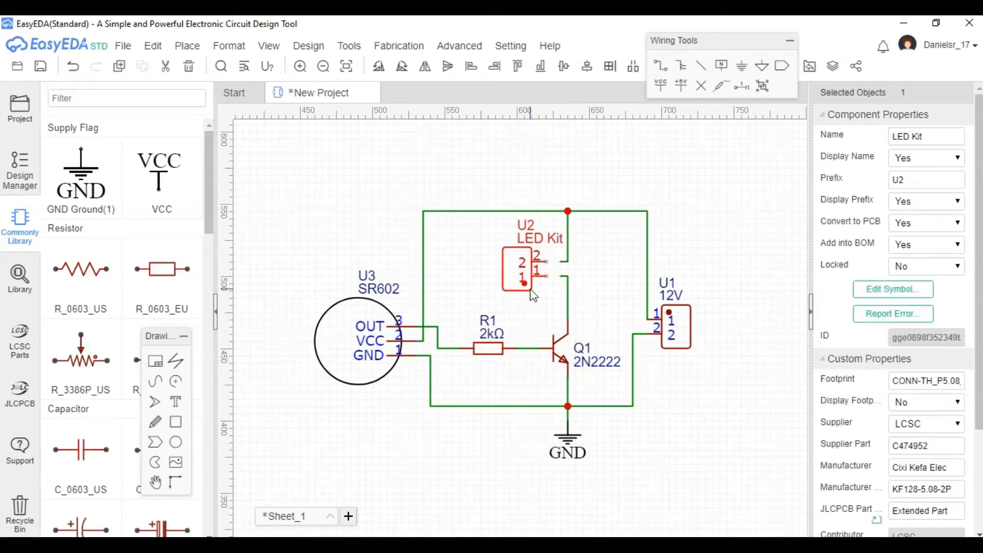
{"action": "left_click", "coordinate": [545, 256]}
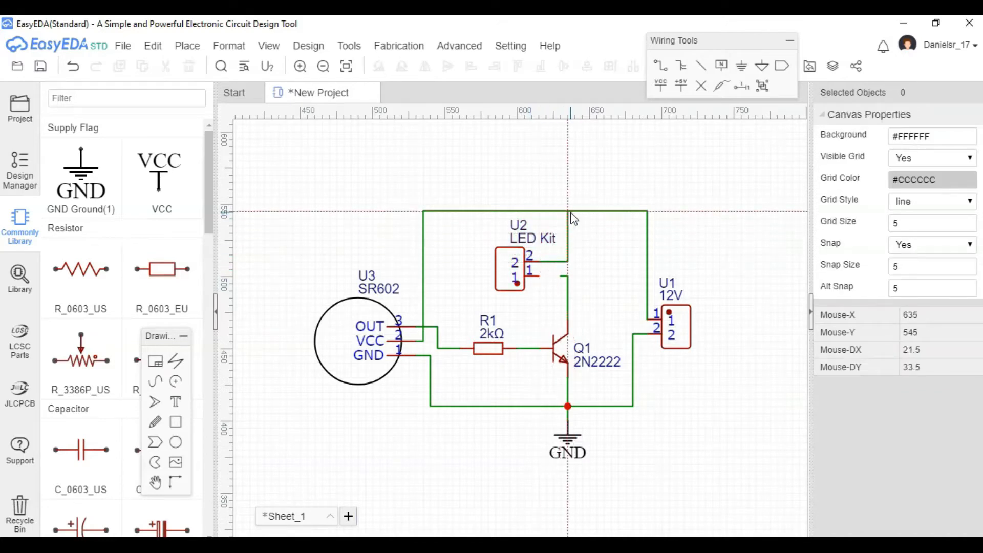
{"action": "mouse_move", "coordinate": [564, 280]}
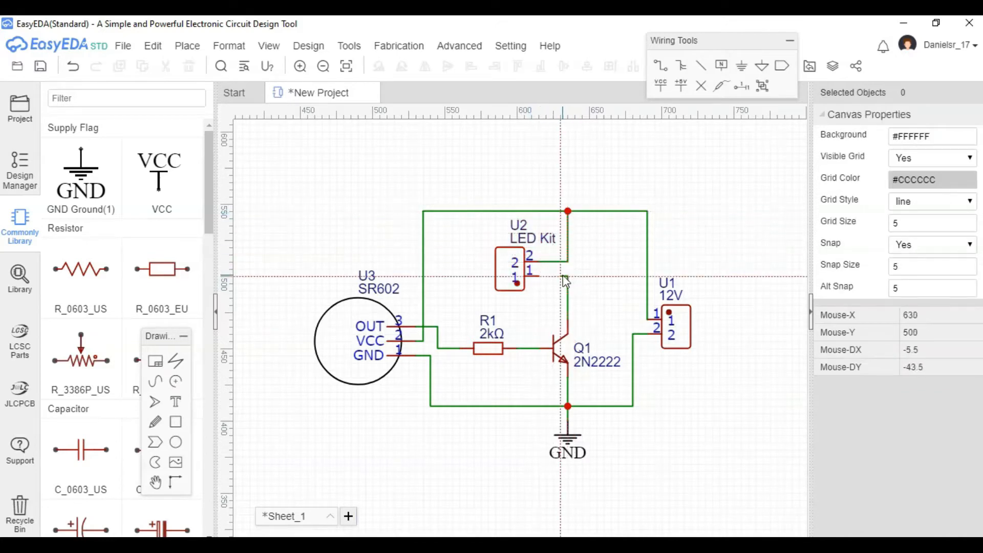
{"action": "left_click", "coordinate": [505, 211]}
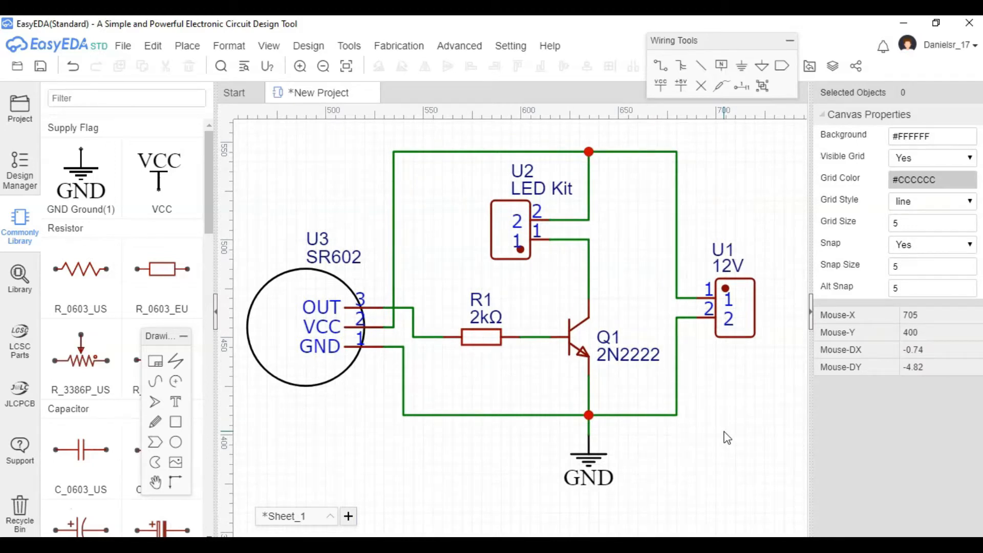
Convert the schematic to a PCB with a 48×34 mm rounded-rectangle outline
{"action": "left_click", "coordinate": [308, 45]}
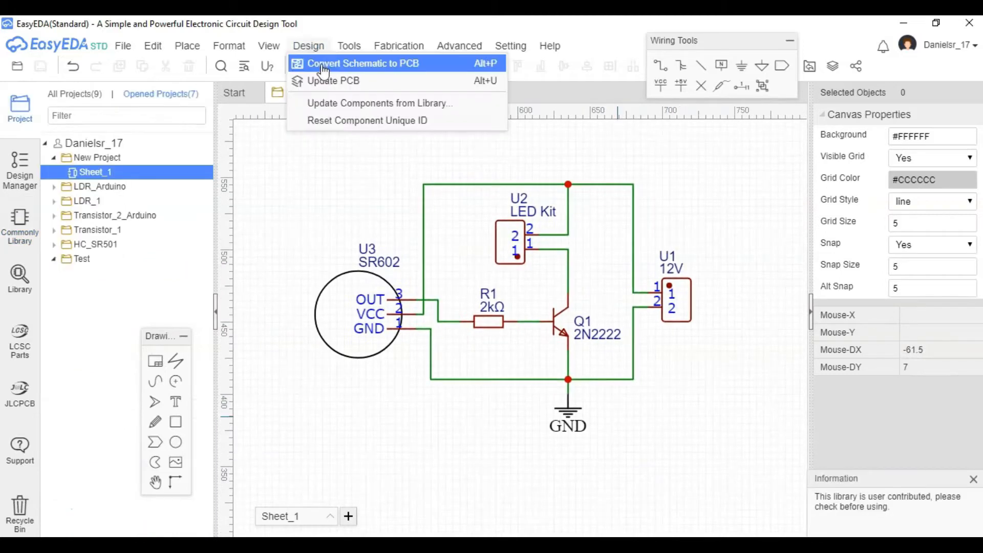
{"action": "left_click", "coordinate": [362, 62]}
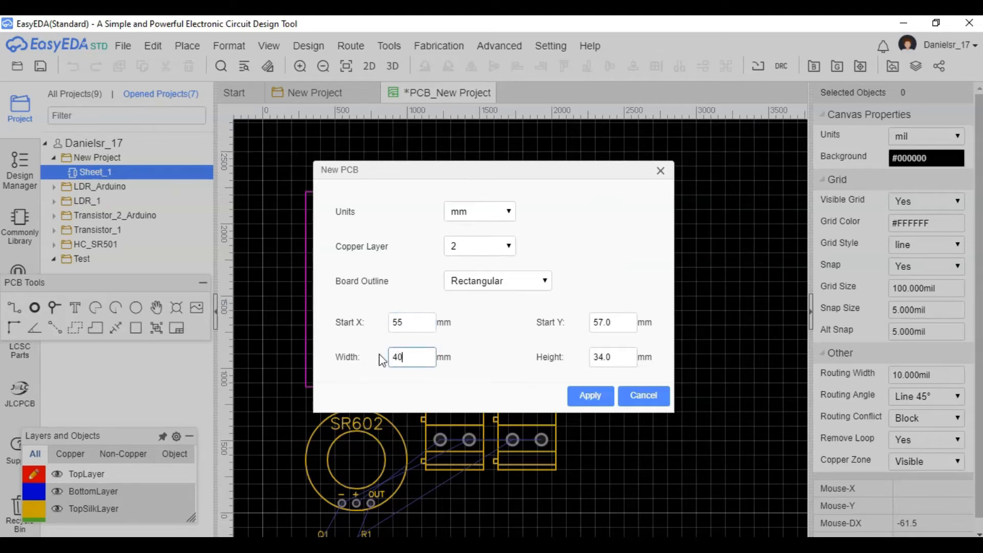
{"action": "left_click", "coordinate": [495, 280]}
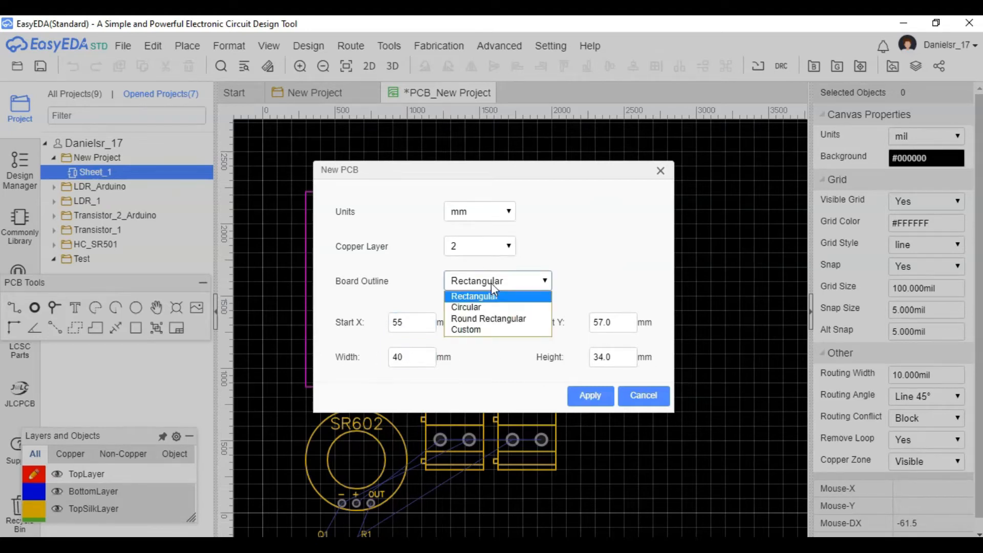
{"action": "left_click", "coordinate": [488, 319]}
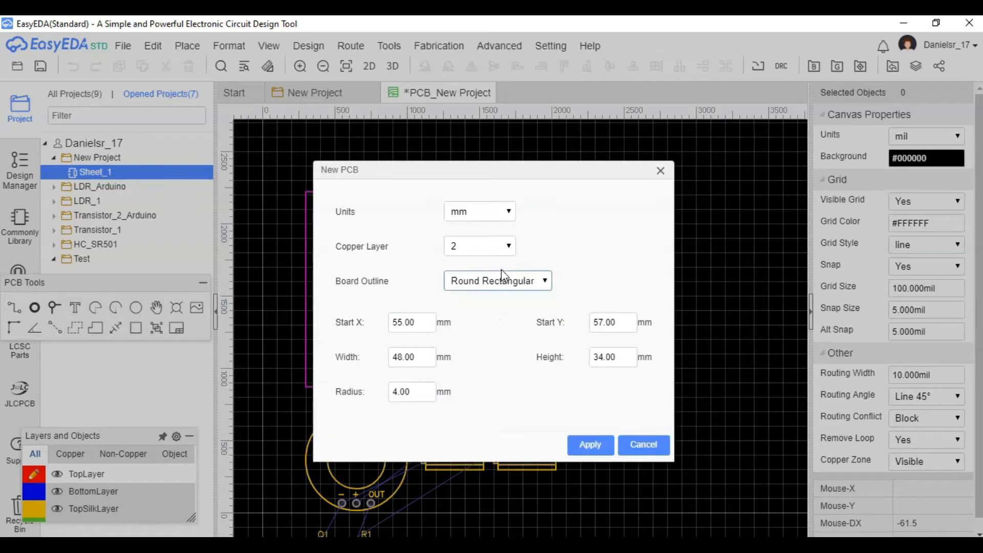
{"action": "left_click", "coordinate": [589, 444]}
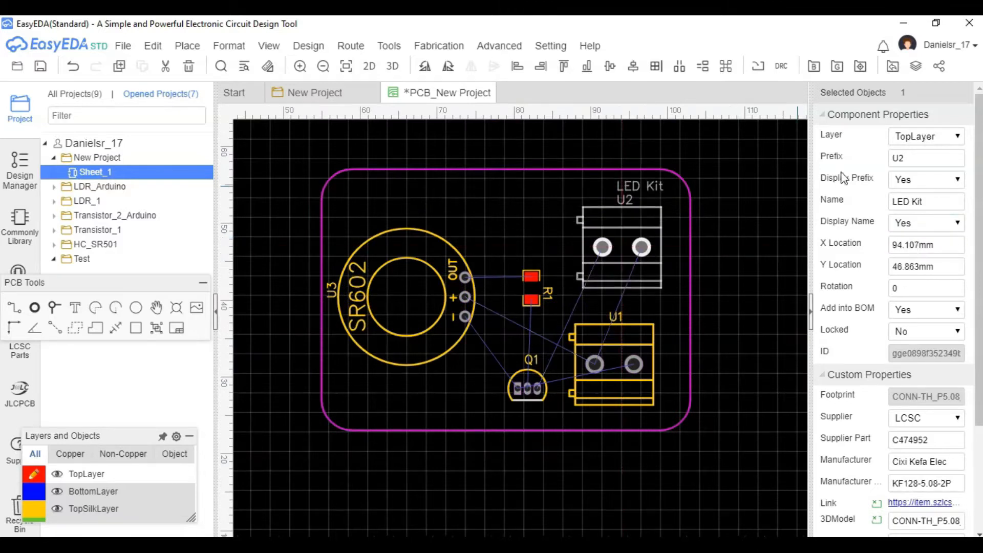
Show the 2N2222 name on Q1 and add the silkscreen text 'My 1st PCB'
{"action": "left_click", "coordinate": [612, 363]}
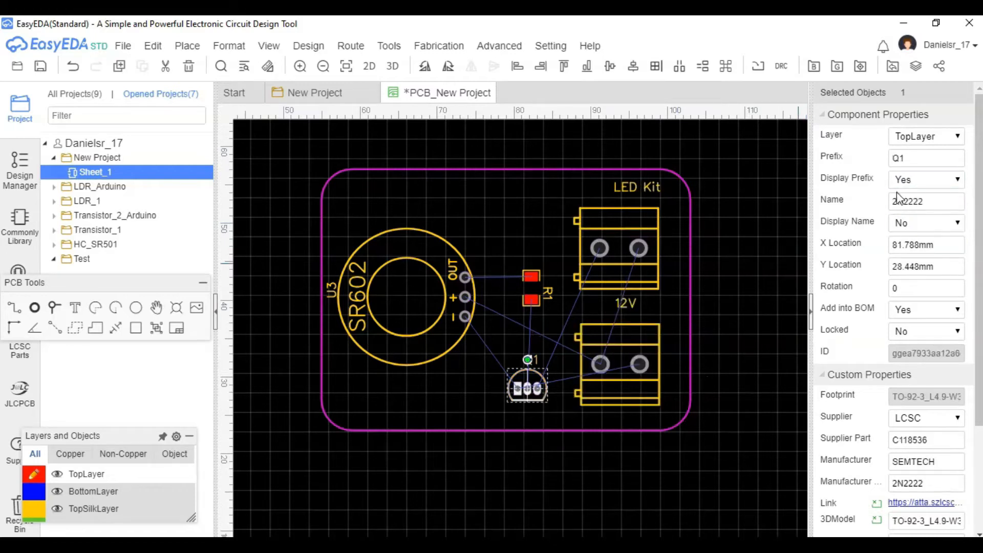
{"action": "left_click", "coordinate": [926, 221]}
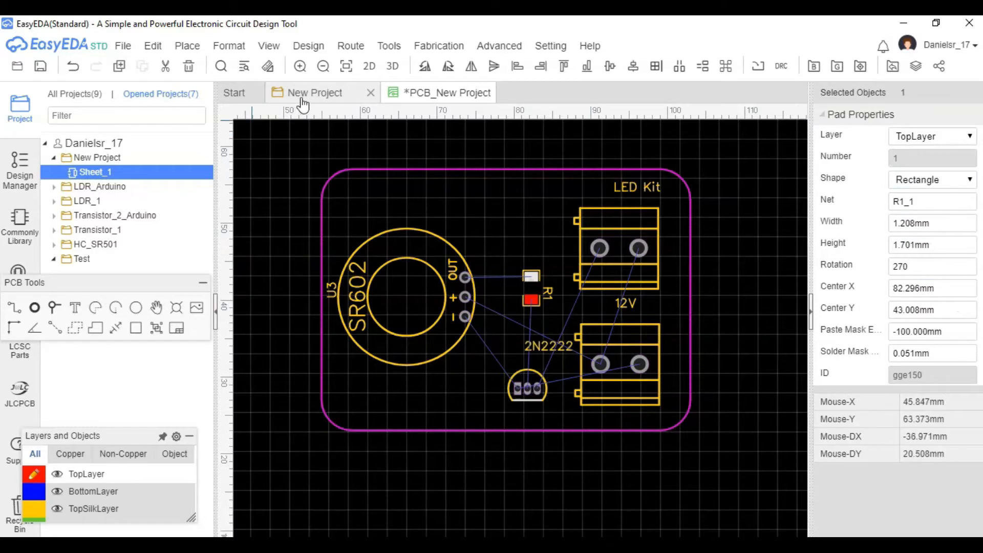
{"action": "left_click", "coordinate": [313, 92]}
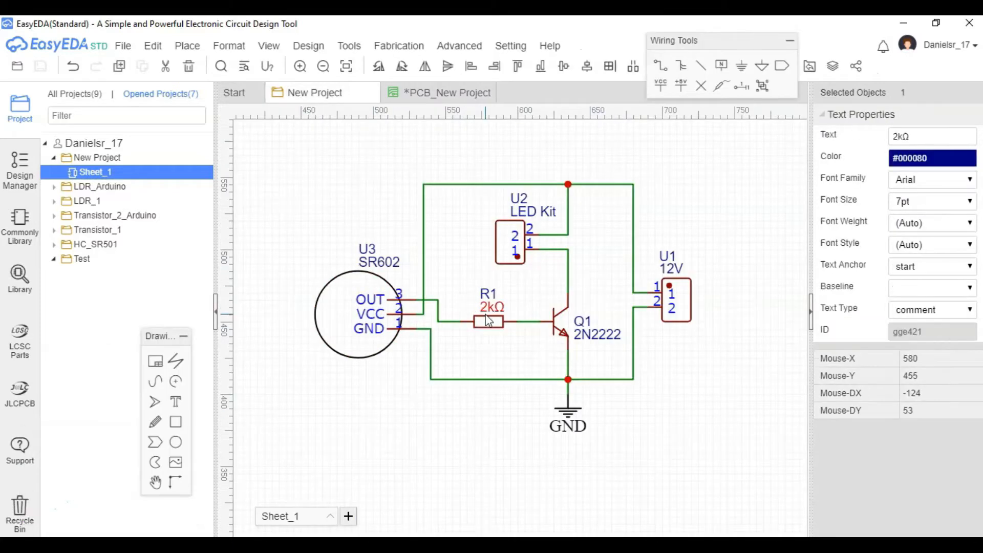
{"action": "left_click", "coordinate": [488, 294]}
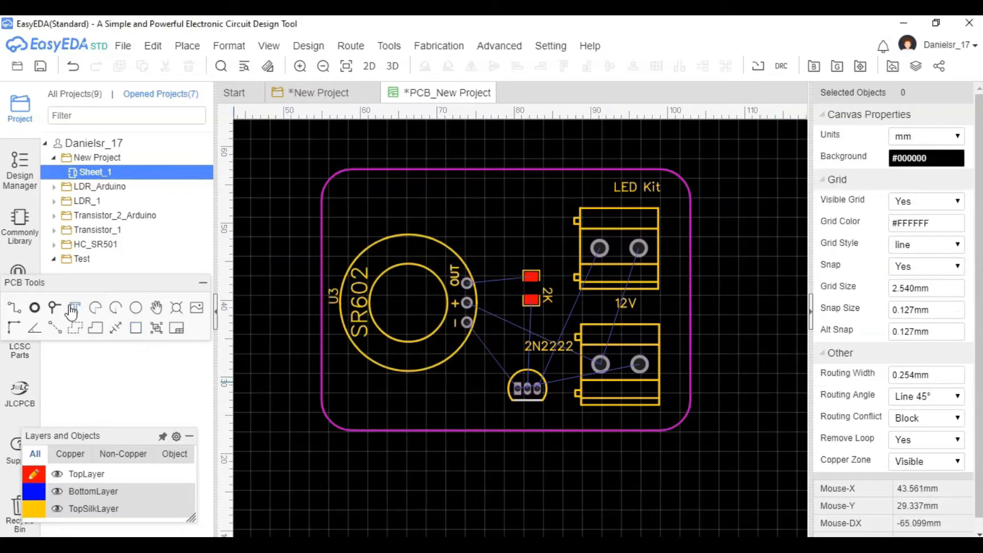
{"action": "left_click", "coordinate": [74, 307]}
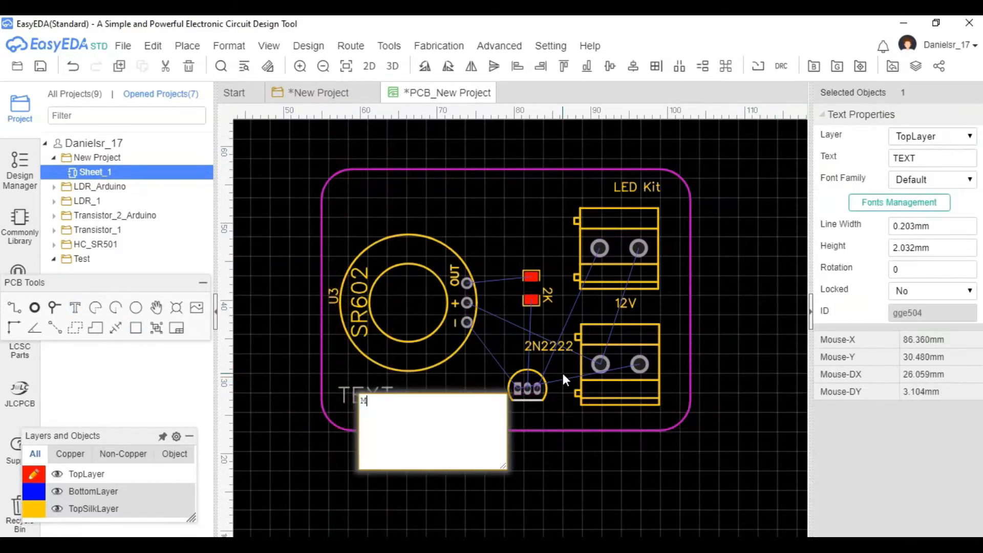
{"action": "type", "text": "y 1st PCB"}
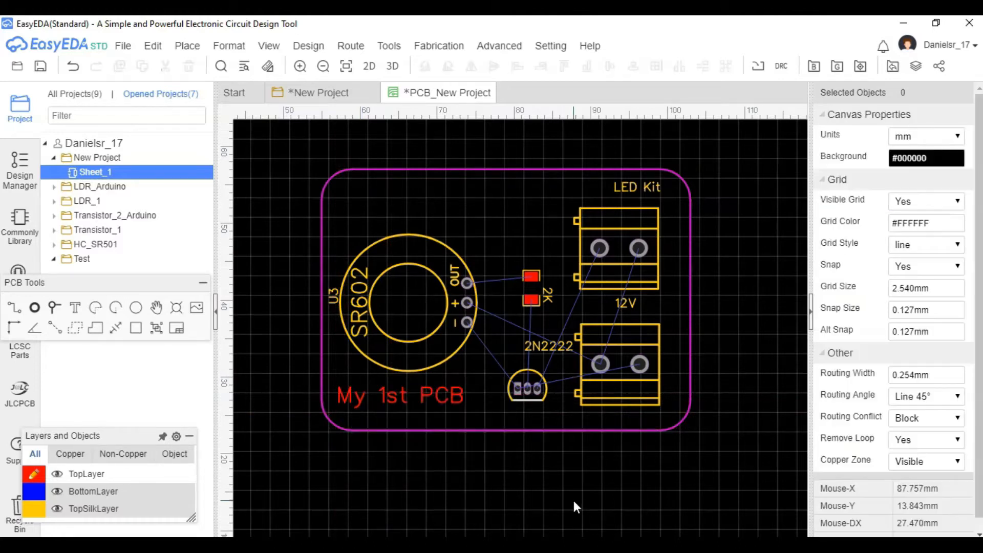
{"action": "left_click", "coordinate": [388, 45]}
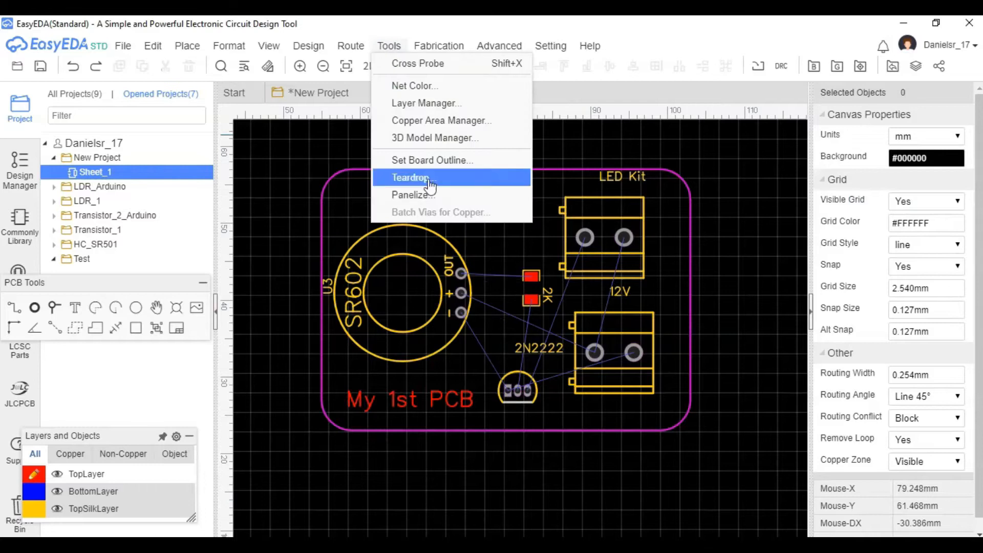
Widen the board outline to 50 mm and reposition it around all footprints including SR602
{"action": "left_click", "coordinate": [431, 160]}
{"action": "type", "text": "50"}
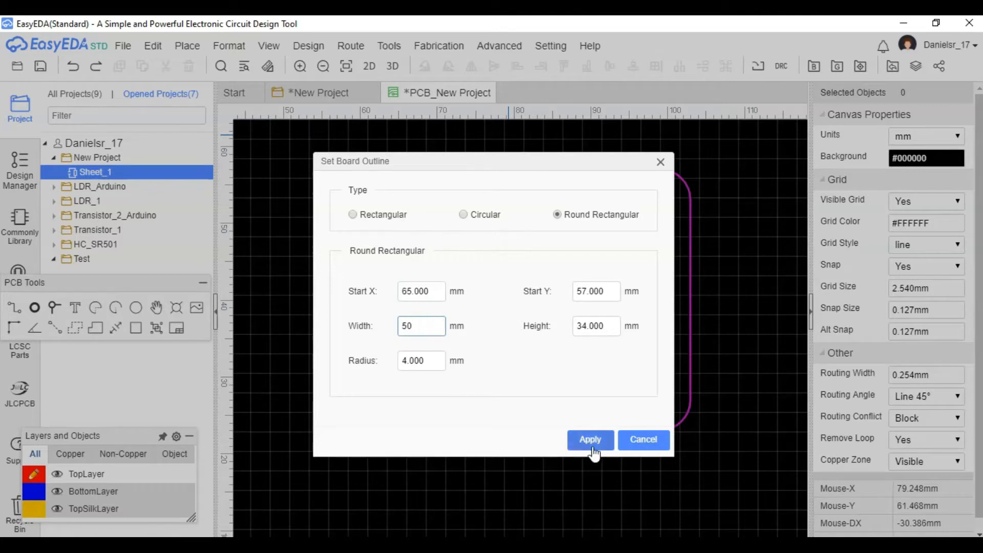
{"action": "left_click", "coordinate": [589, 439]}
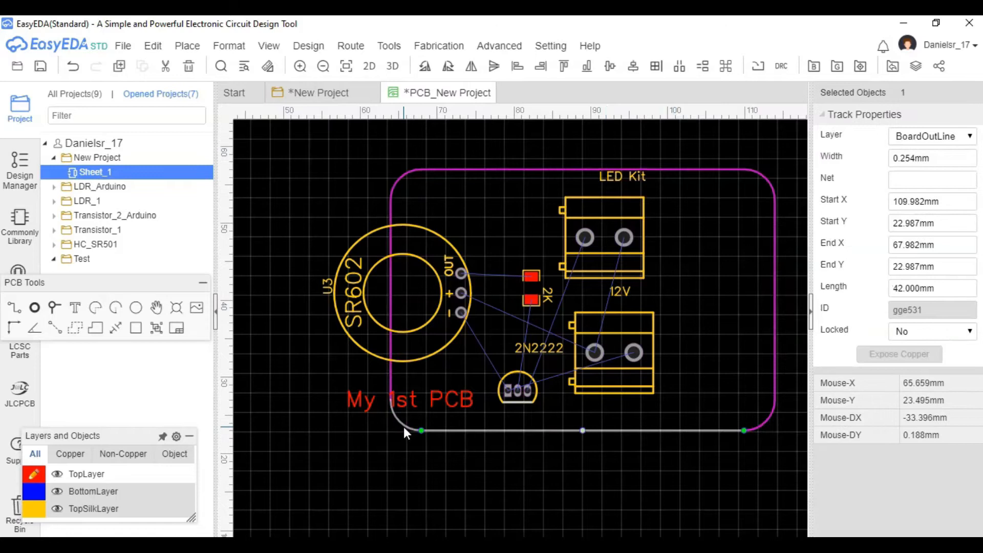
{"action": "left_click", "coordinate": [413, 322]}
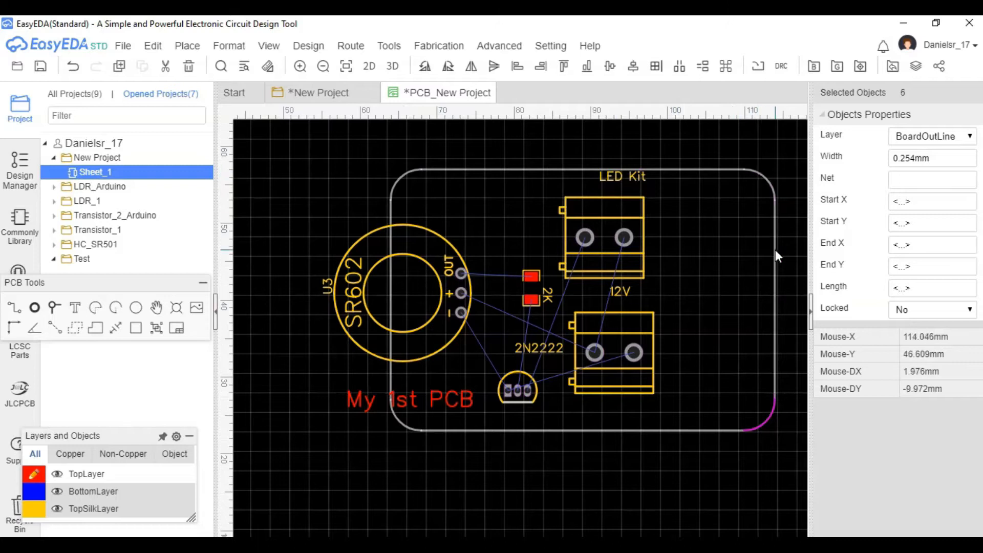
{"action": "left_click", "coordinate": [771, 431]}
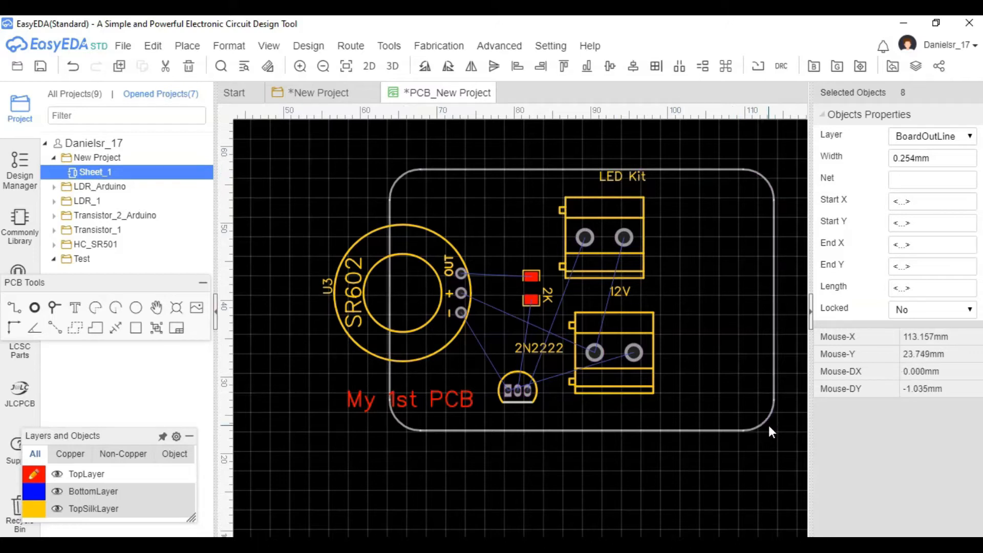
{"action": "left_click", "coordinate": [402, 295]}
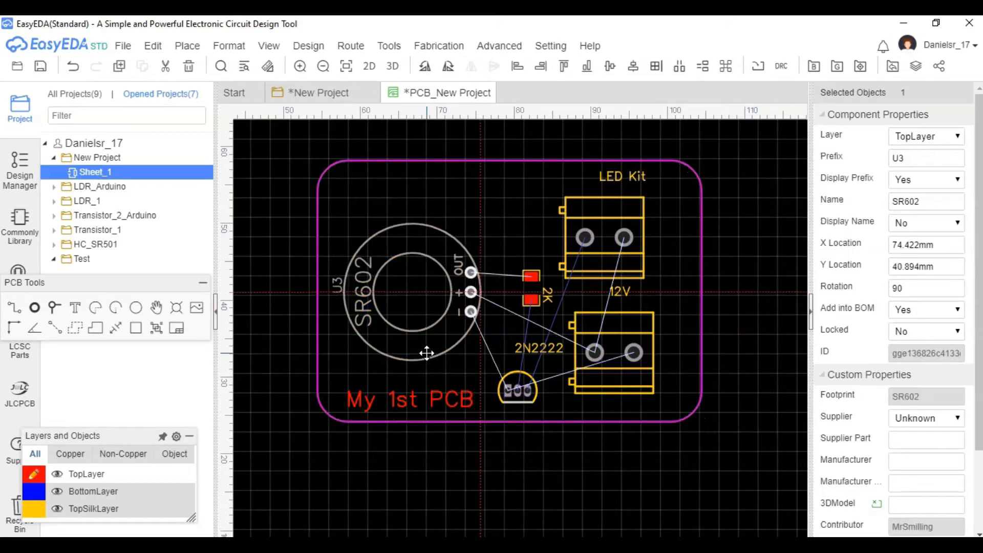
{"action": "left_click", "coordinate": [611, 353]}
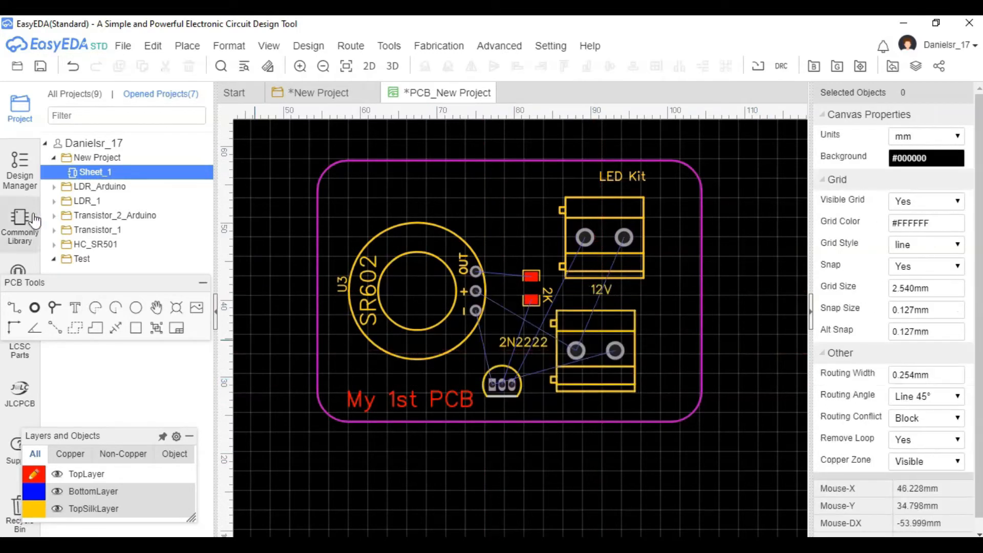
{"action": "left_click", "coordinate": [187, 45]}
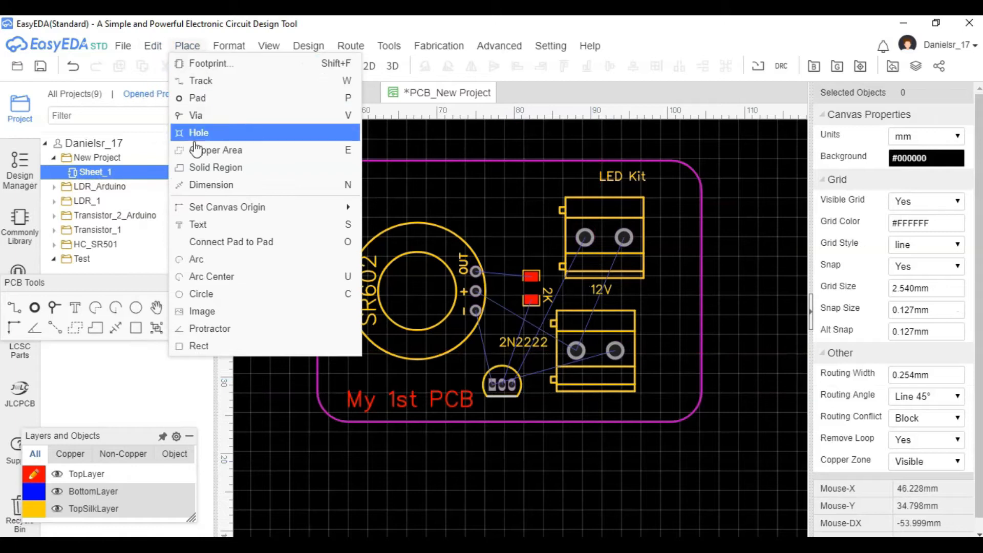
Place 4 mm mounting holes at the top-left and bottom-right board corners
{"action": "left_click", "coordinate": [199, 132]}
{"action": "type", "text": "4"}
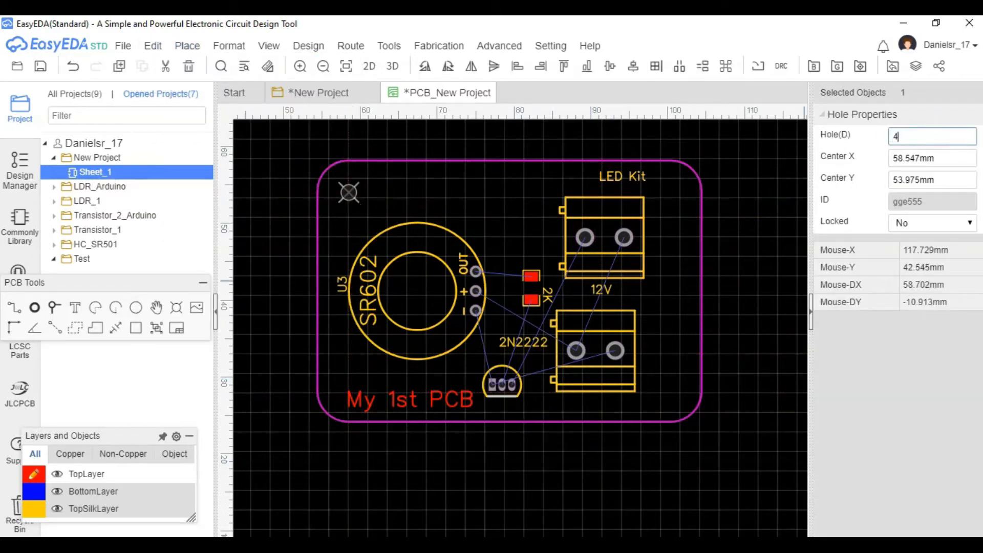
{"action": "key", "text": "Return"}
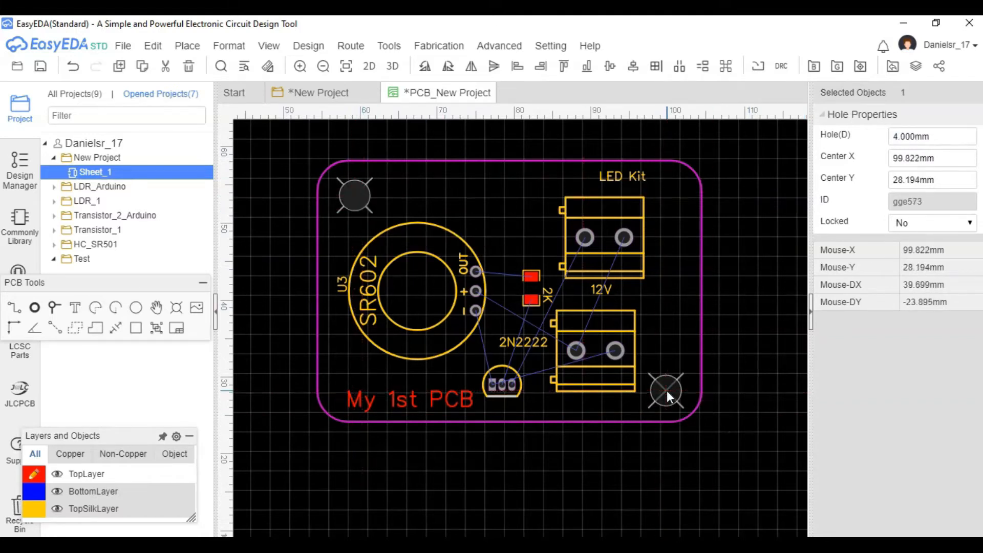
{"action": "left_click", "coordinate": [475, 276]}
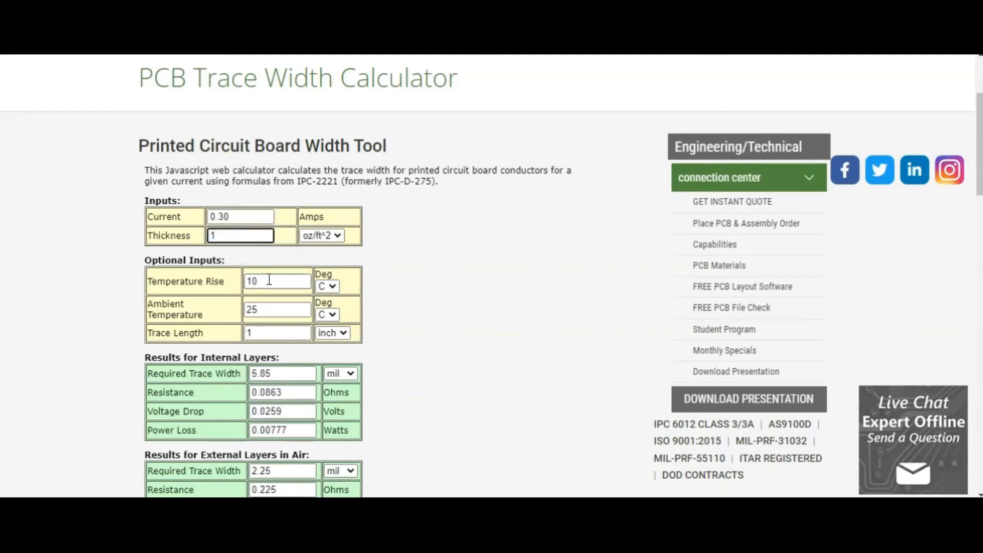
Set the calculator's trace length to 43 mm to get the required trace width
{"action": "left_click", "coordinate": [277, 332]}
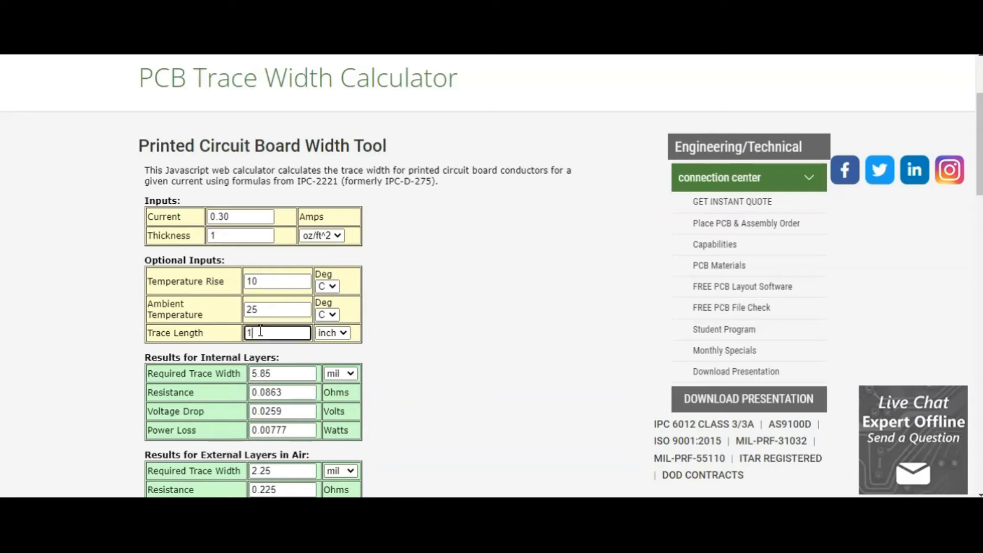
{"action": "left_click", "coordinate": [332, 333]}
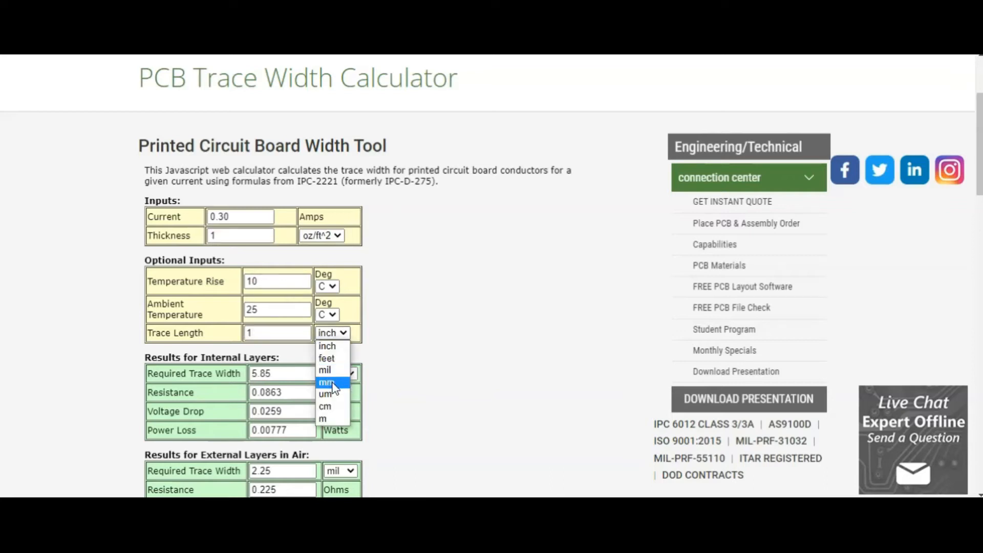
{"action": "left_click", "coordinate": [325, 383]}
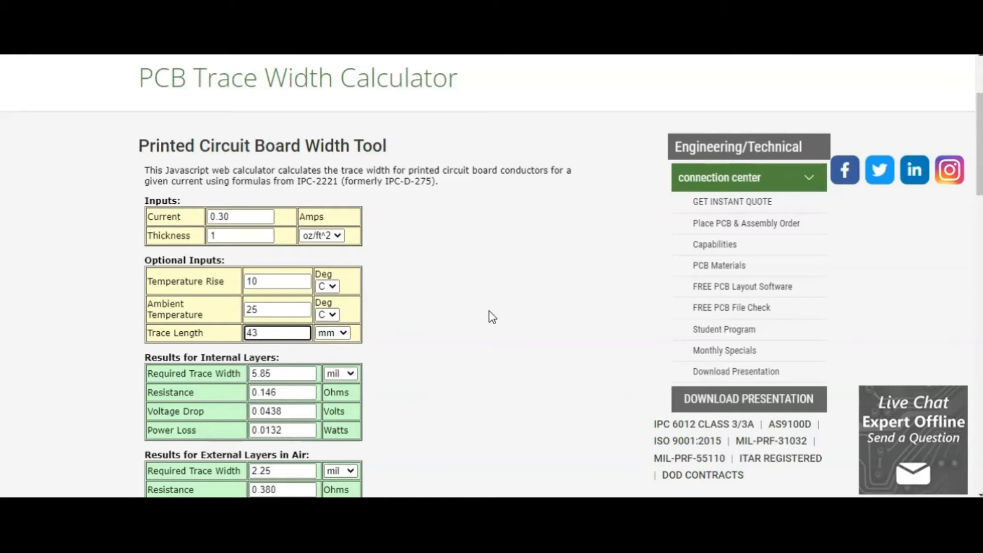
{"action": "left_click", "coordinate": [340, 373]}
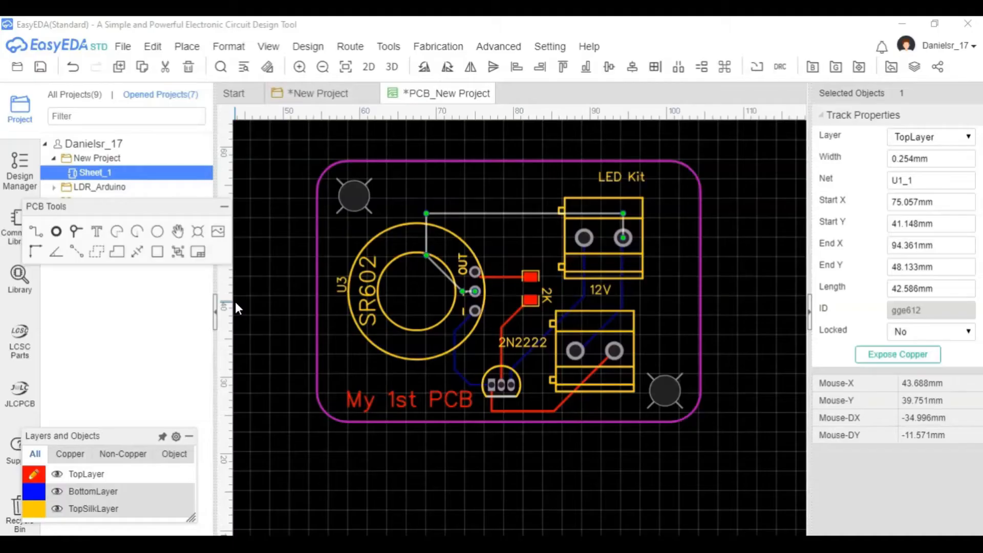
{"action": "left_click", "coordinate": [508, 223]}
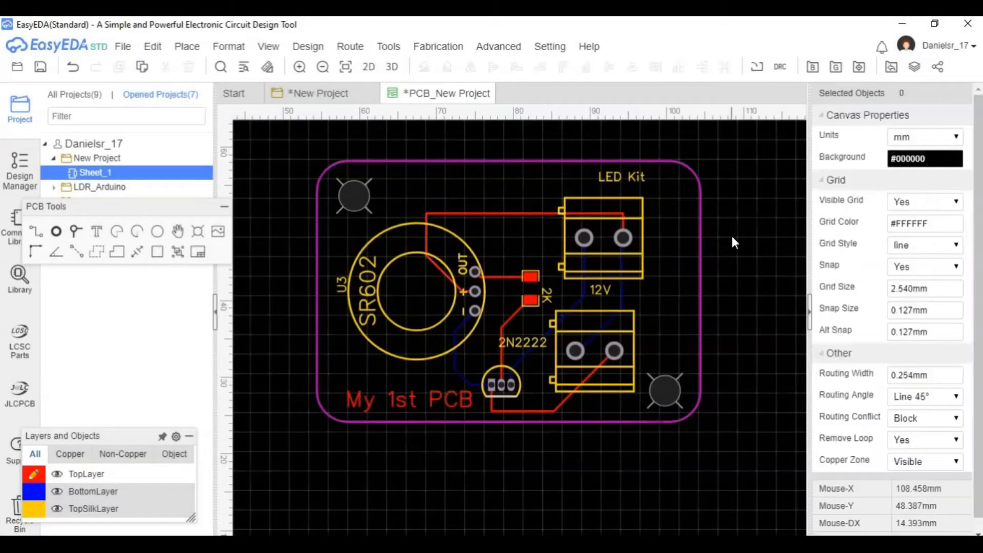
{"action": "left_click", "coordinate": [307, 47]}
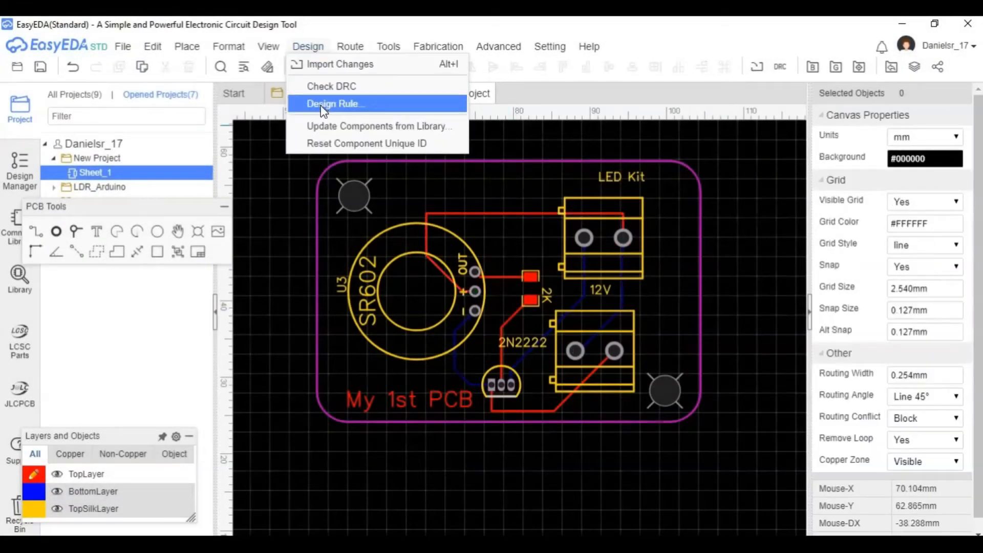
{"action": "left_click", "coordinate": [333, 103]}
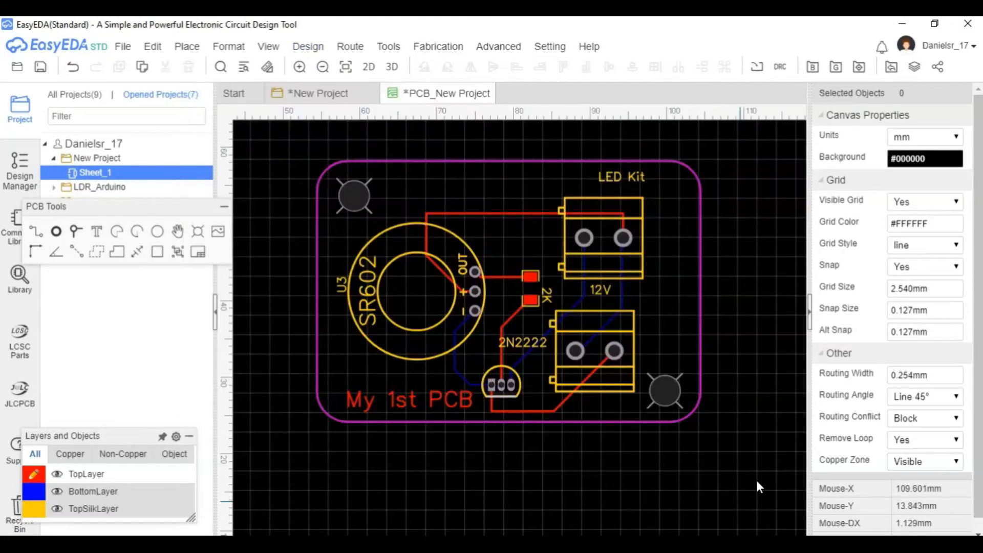
{"action": "left_click", "coordinate": [438, 47]}
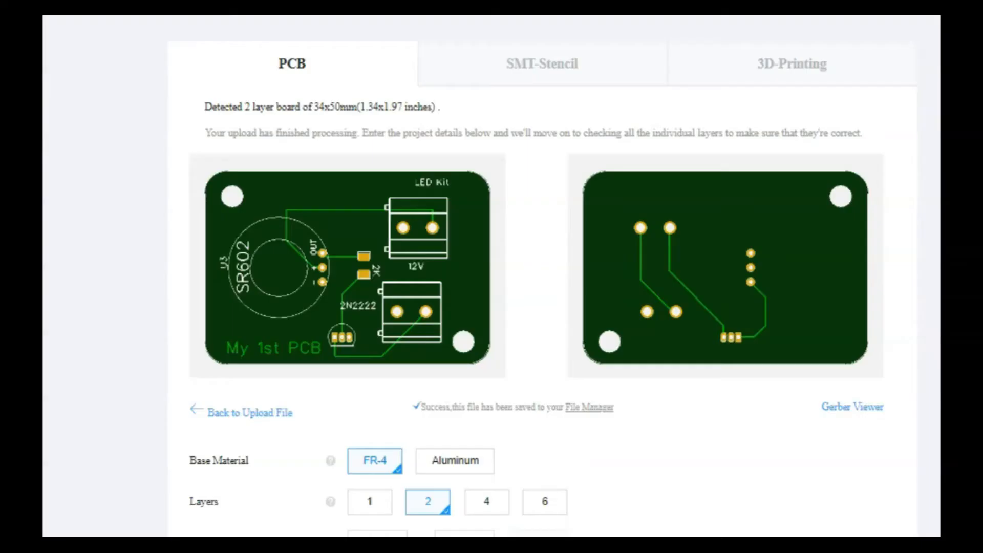
{"action": "mouse_move", "coordinate": [538, 233]}
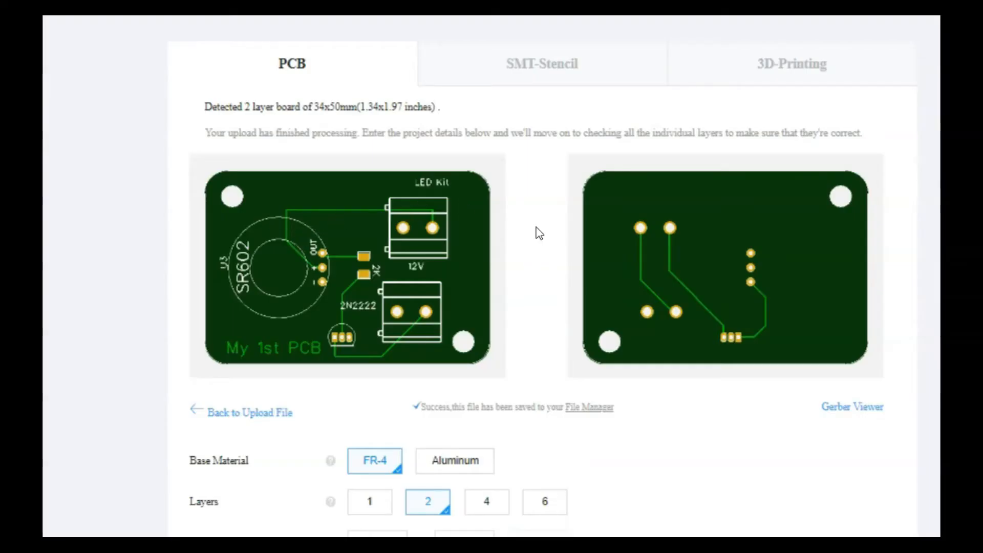
Scroll to PCB Color in the order options and select Blue
{"action": "scroll", "scroll_direction": "down", "scroll_amount": 3}
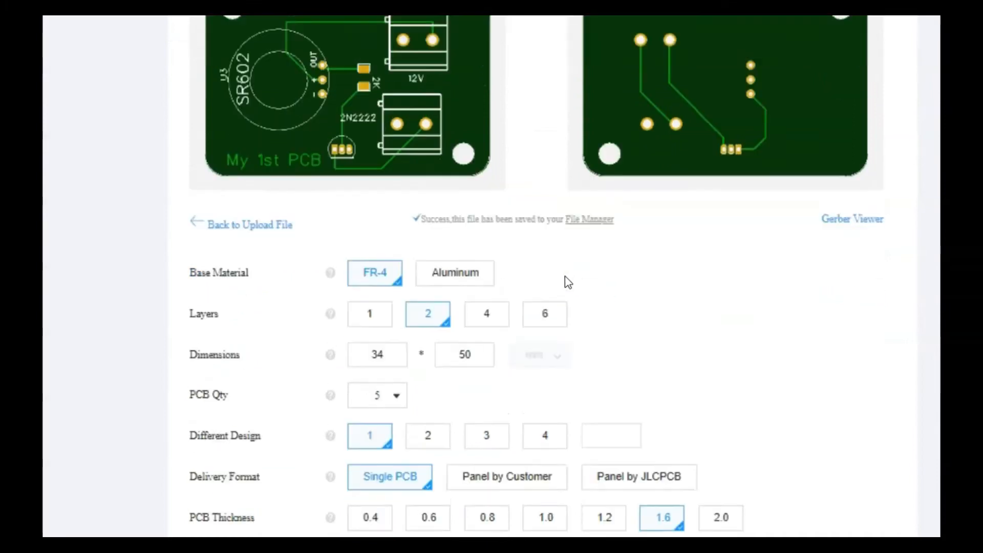
{"action": "scroll", "scroll_direction": "down", "scroll_amount": 3}
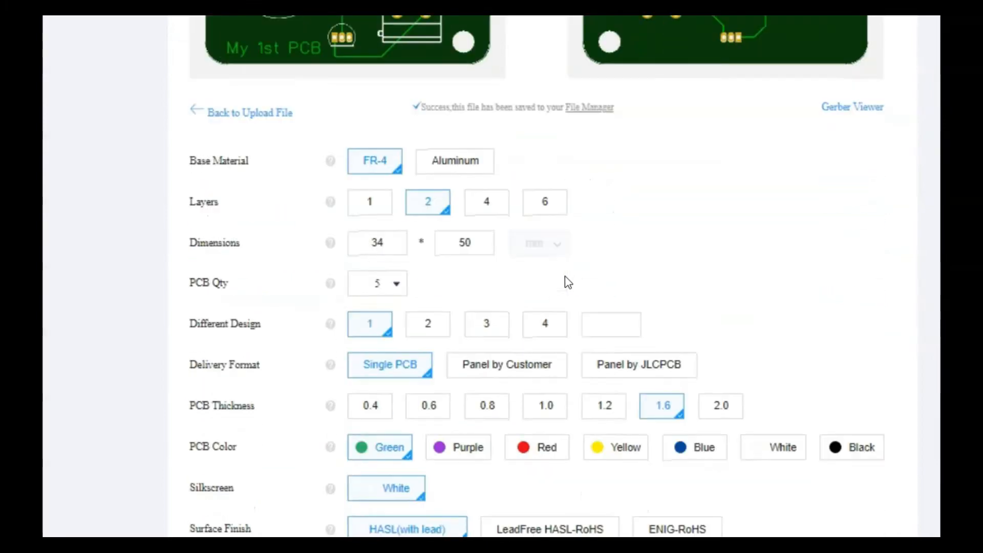
{"action": "scroll", "scroll_direction": "down", "scroll_amount": 3}
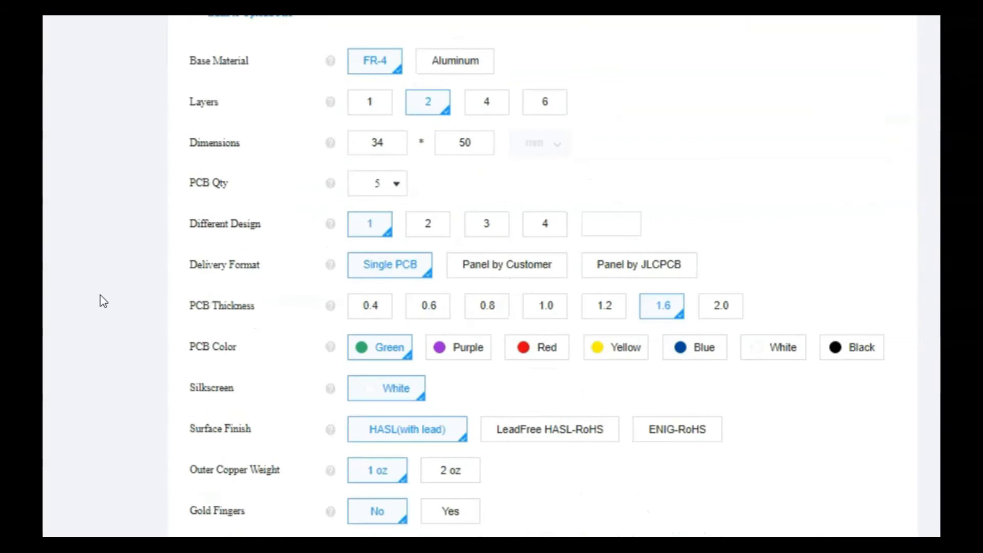
{"action": "scroll", "scroll_direction": "down", "scroll_amount": 3}
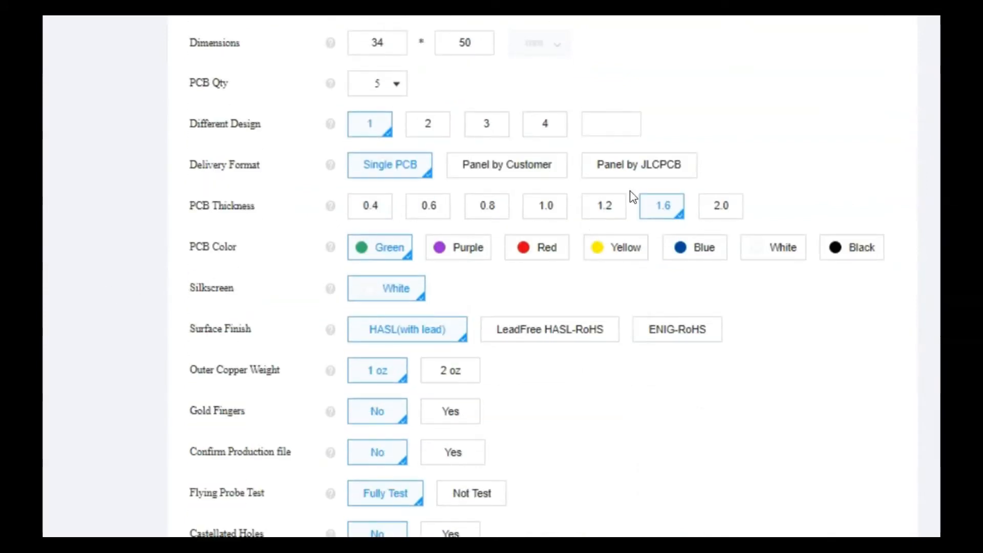
{"action": "mouse_move", "coordinate": [664, 235]}
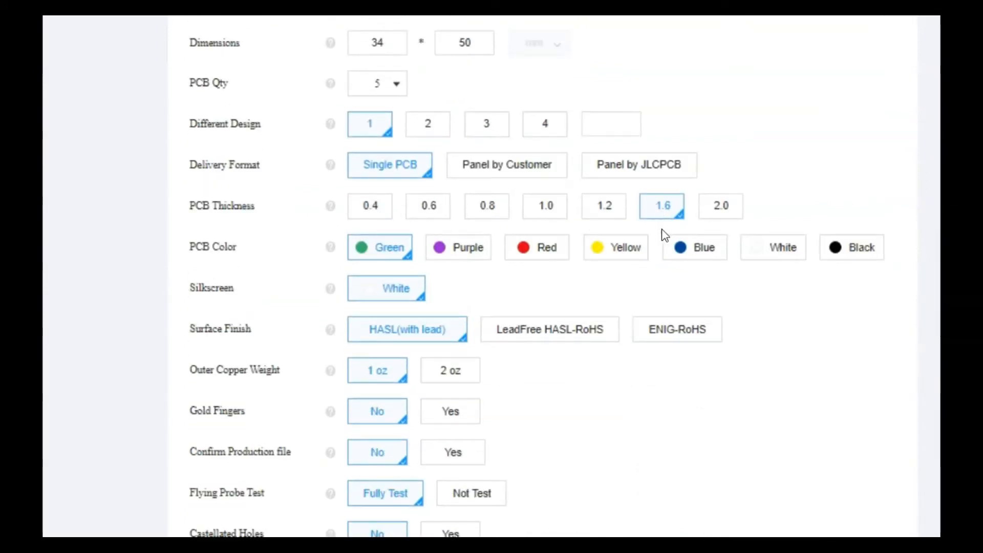
{"action": "mouse_move", "coordinate": [683, 257]}
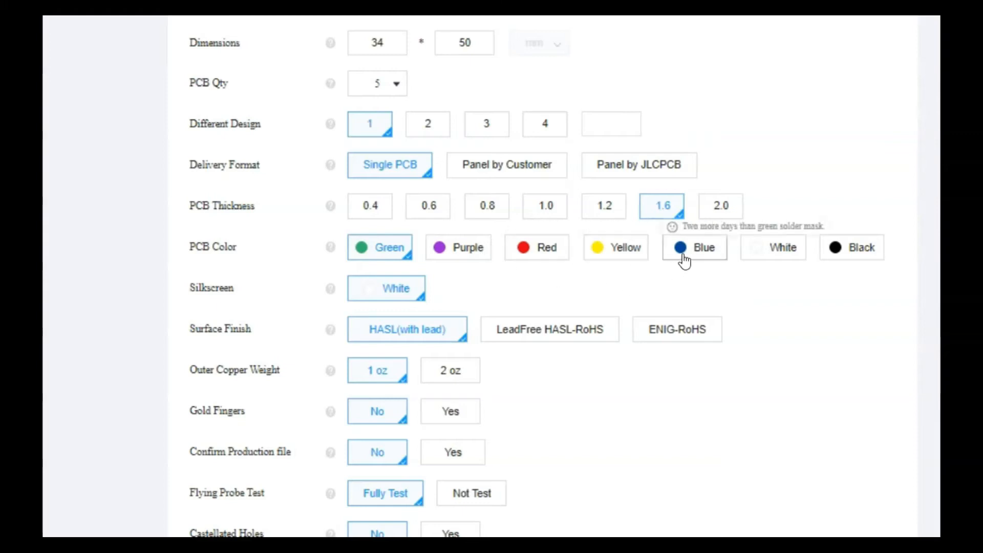
{"action": "scroll", "scroll_direction": "up", "scroll_amount": 3}
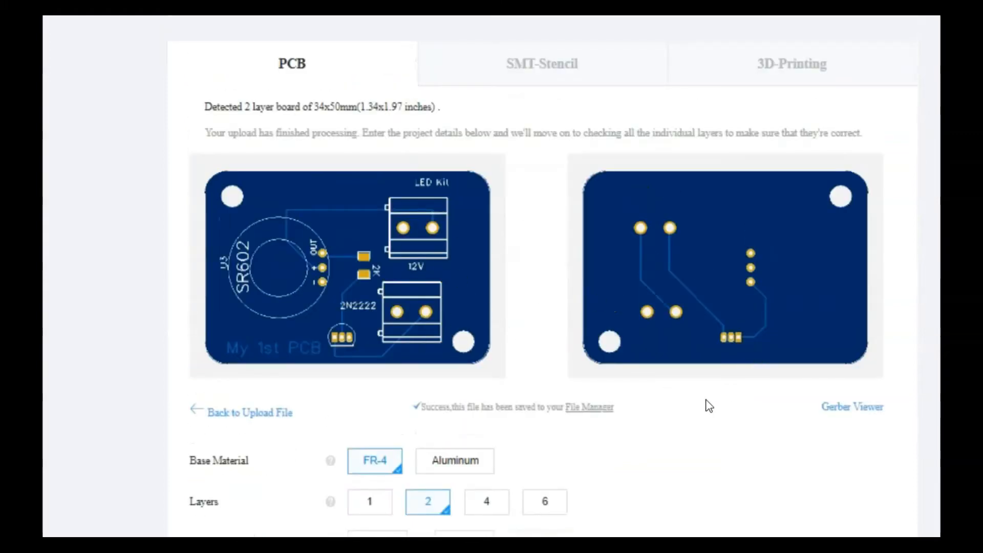
{"action": "scroll", "scroll_direction": "down", "scroll_amount": 3}
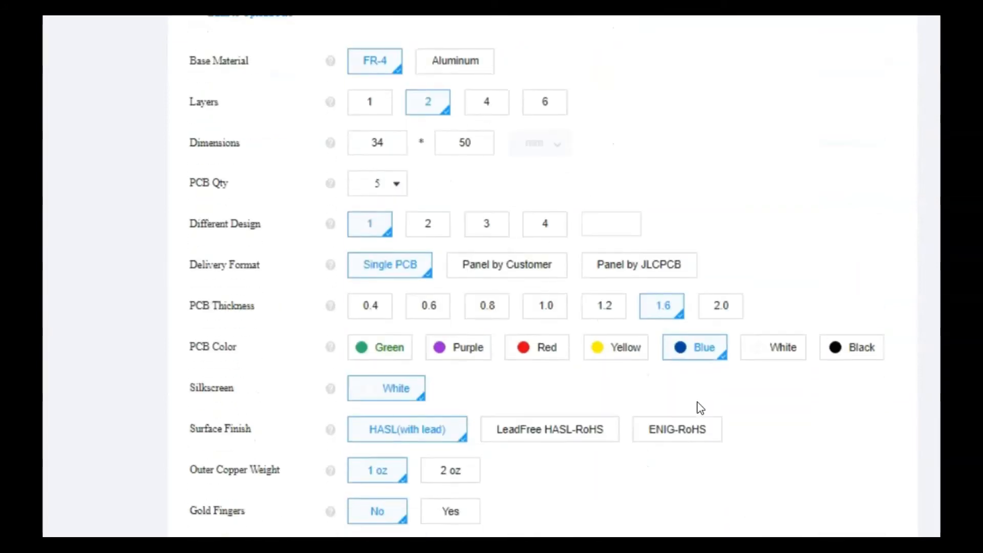
{"action": "scroll", "scroll_direction": "down", "scroll_amount": 3}
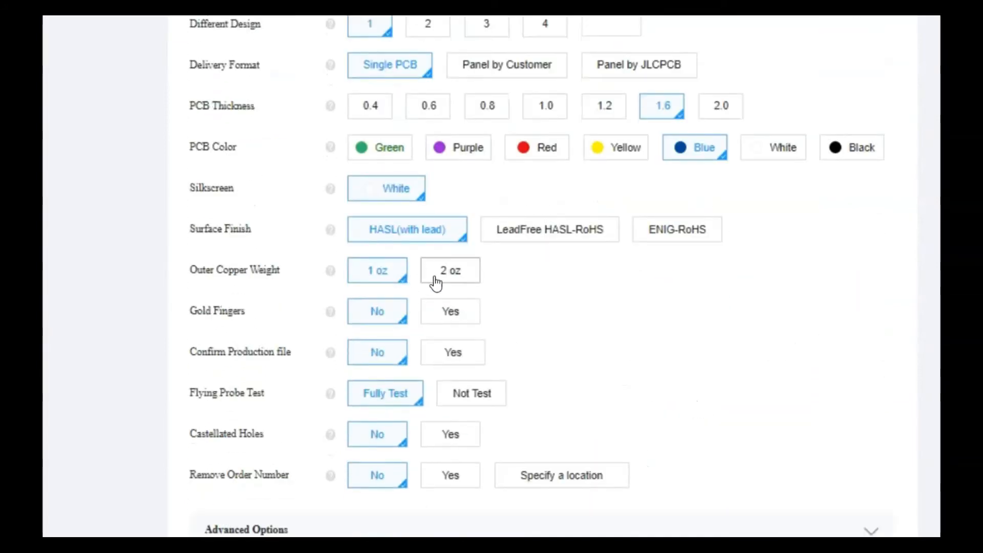
{"action": "left_click", "coordinate": [449, 270]}
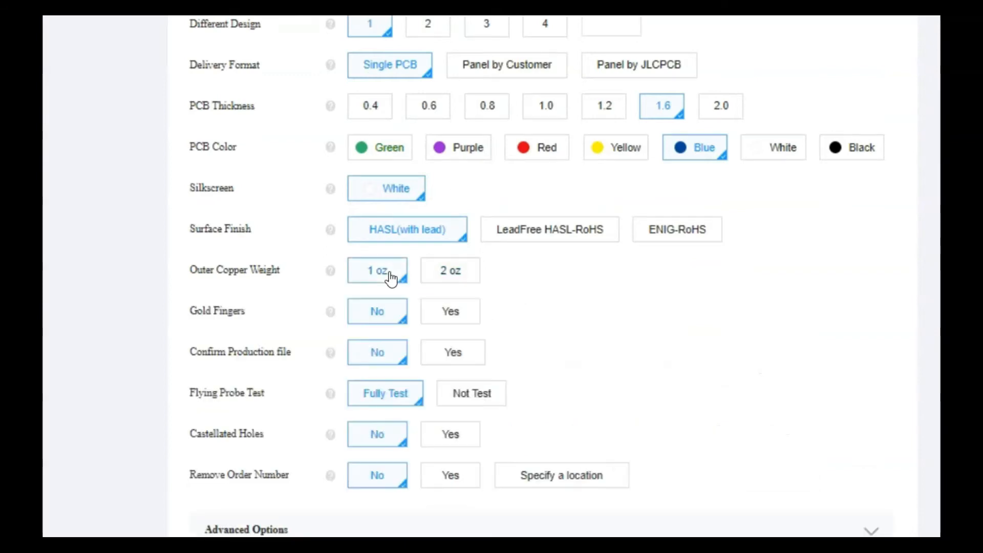
{"action": "scroll", "scroll_direction": "down", "scroll_amount": 3}
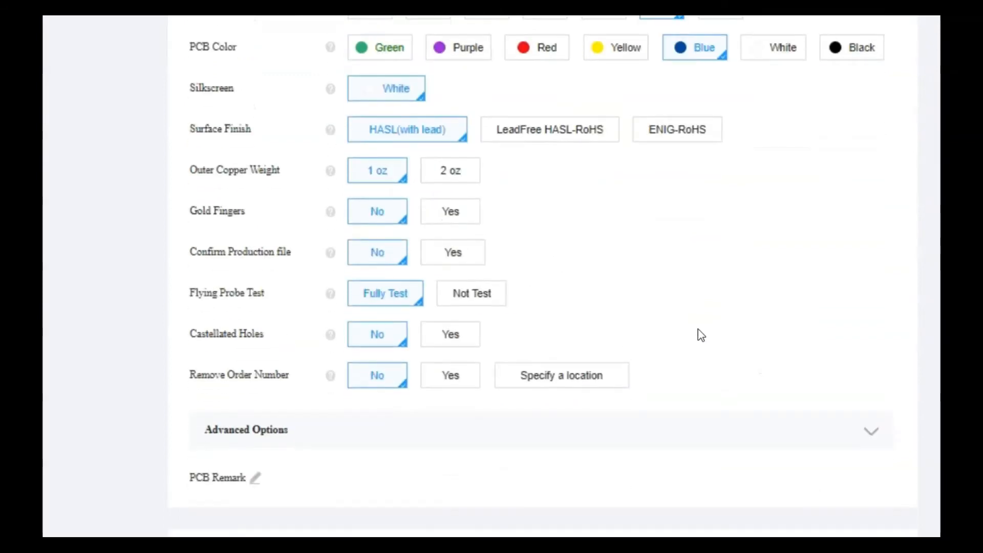
{"action": "scroll", "scroll_direction": "down", "scroll_amount": 3}
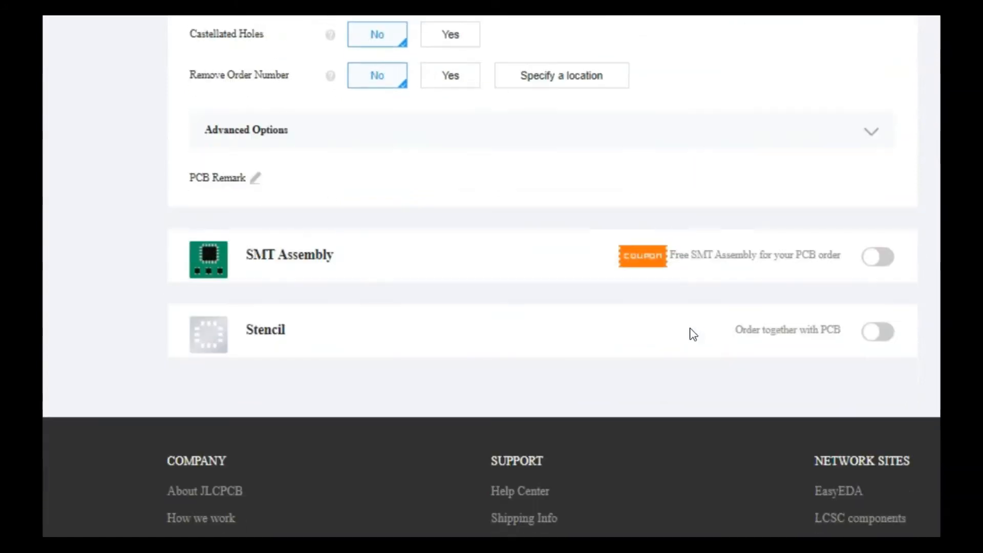
{"action": "mouse_move", "coordinate": [865, 268]}
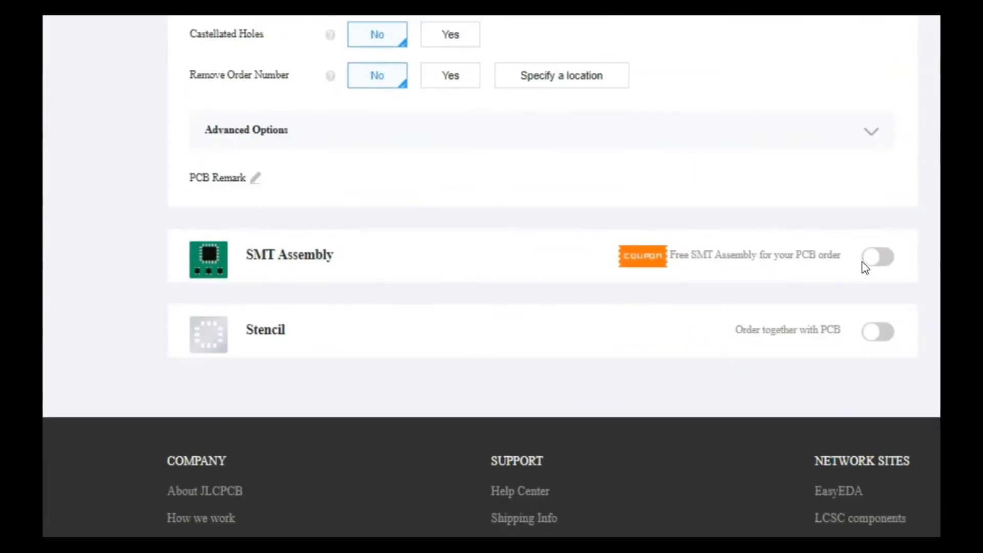
Enable top-side SMT assembly with parts added by JLCPCB and confirm
{"action": "left_click", "coordinate": [877, 257]}
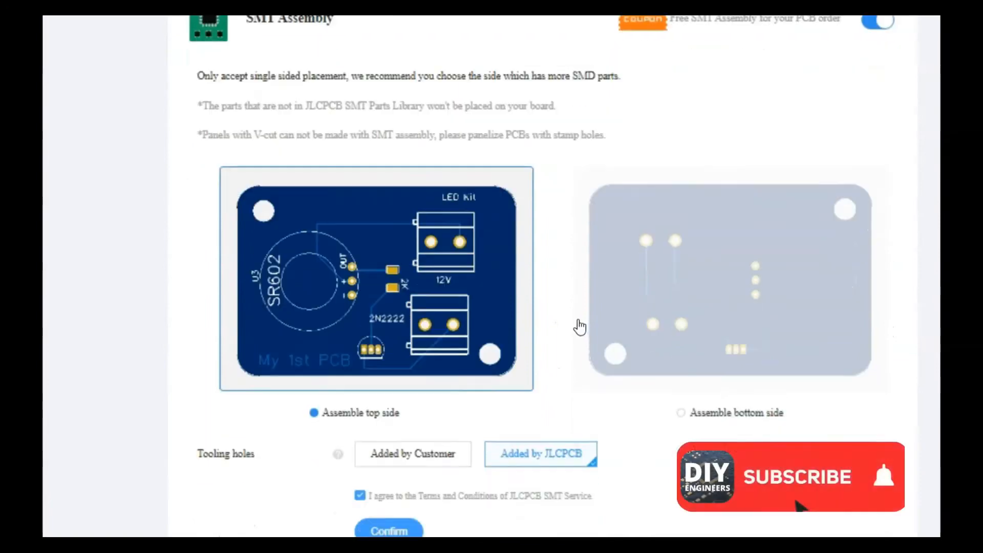
{"action": "scroll", "scroll_direction": "down", "scroll_amount": 3}
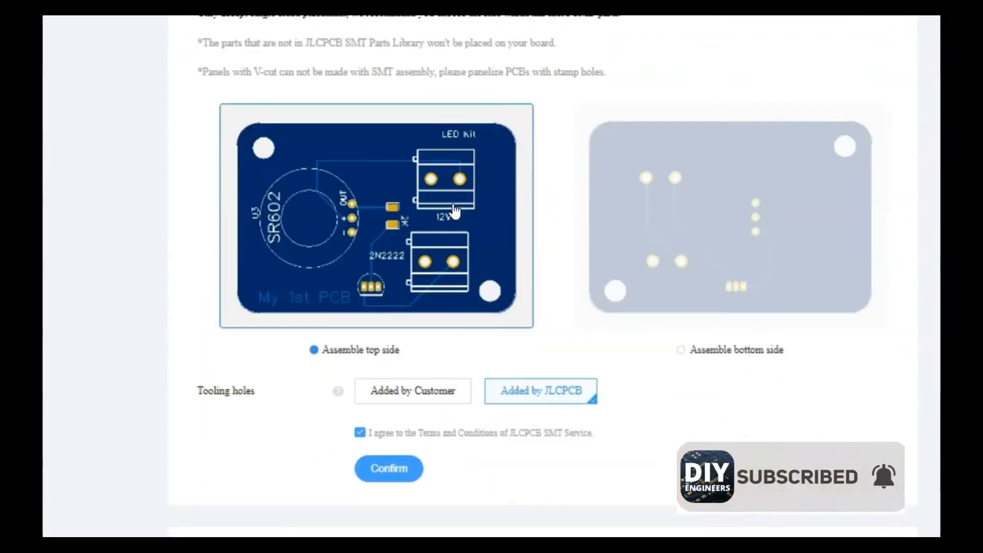
{"action": "scroll", "scroll_direction": "down", "scroll_amount": 3}
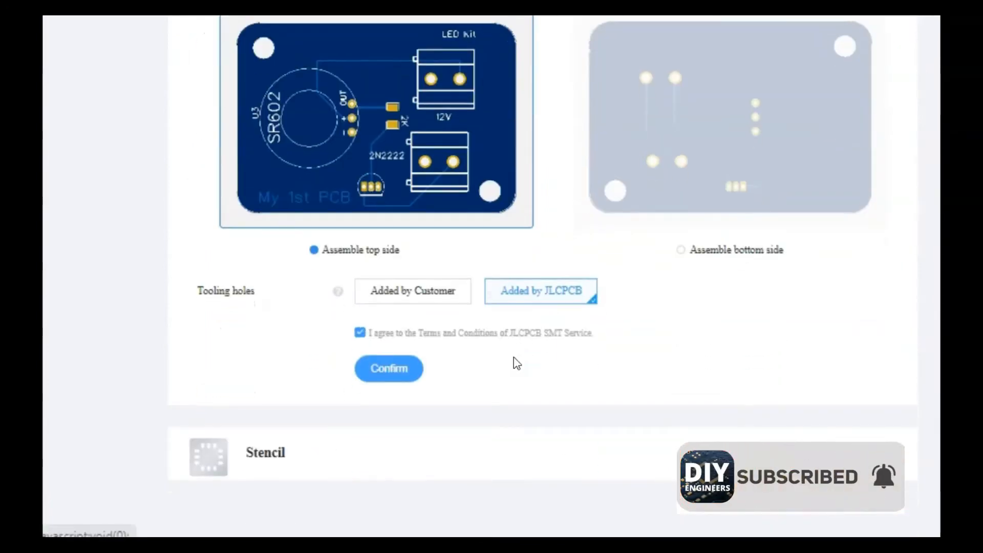
{"action": "scroll", "scroll_direction": "down", "scroll_amount": 3}
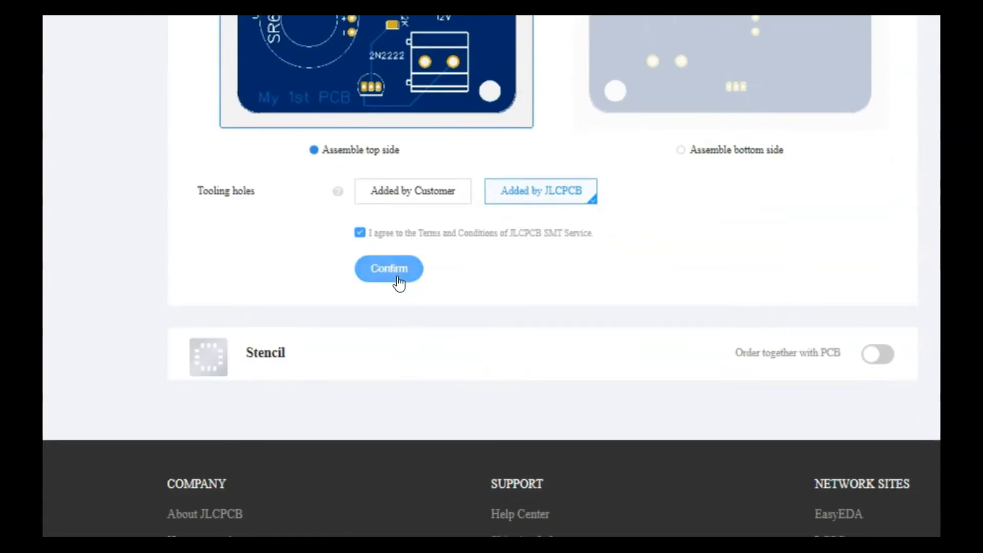
{"action": "left_click", "coordinate": [389, 268]}
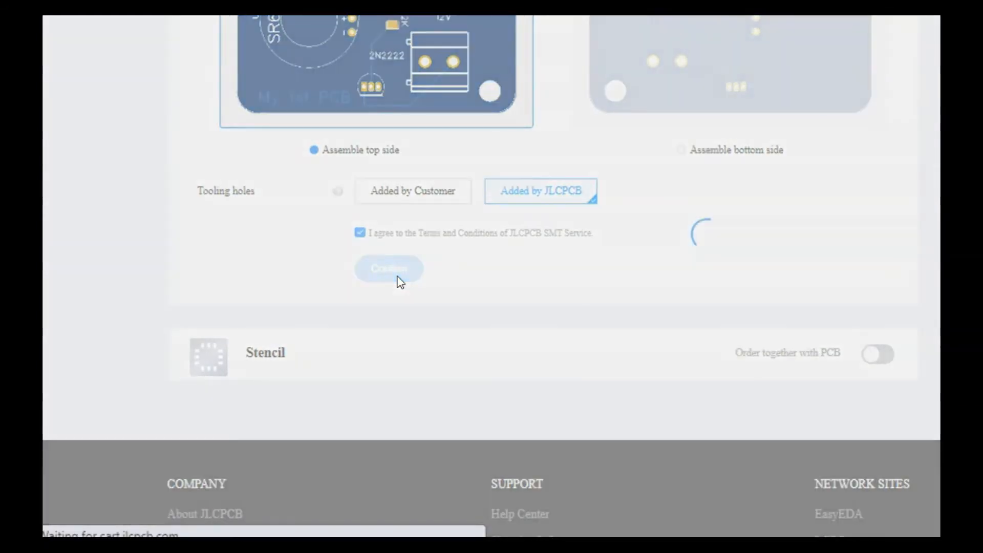
{"action": "left_click", "coordinate": [388, 268]}
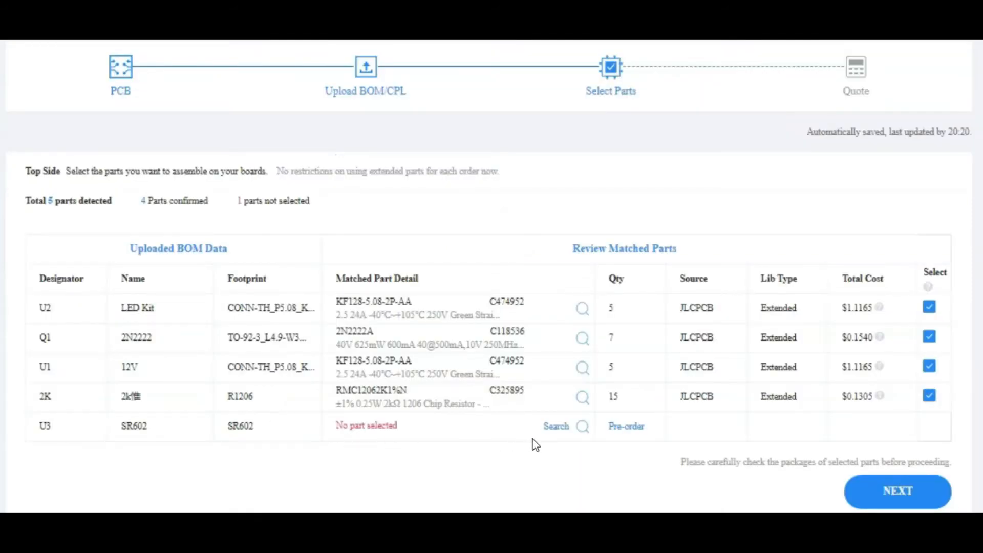
{"action": "mouse_move", "coordinate": [880, 491]}
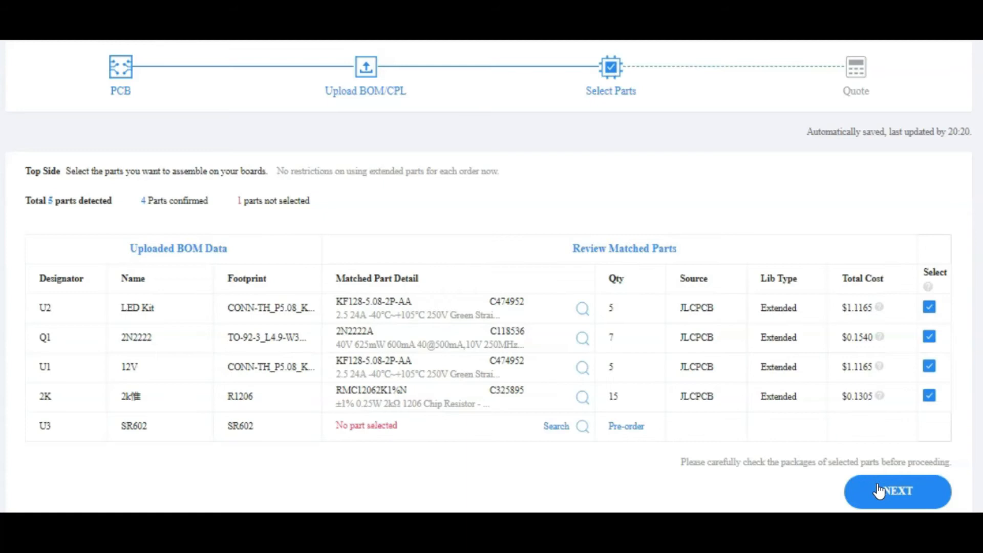
Accept the four matched parts, leaving SR602 unassembled, and continue to the quote
{"action": "left_click", "coordinate": [897, 491]}
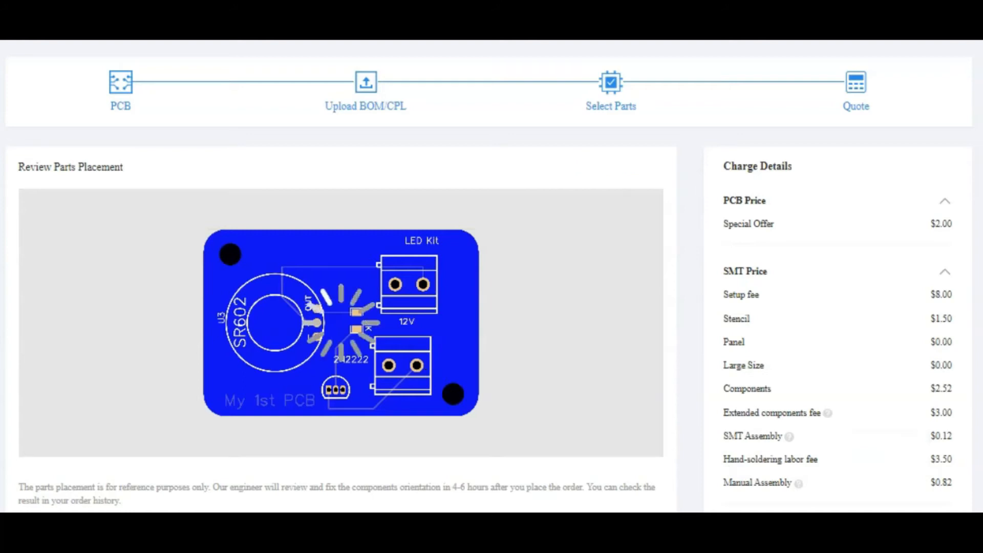
{"action": "scroll", "scroll_direction": "down", "scroll_amount": 3}
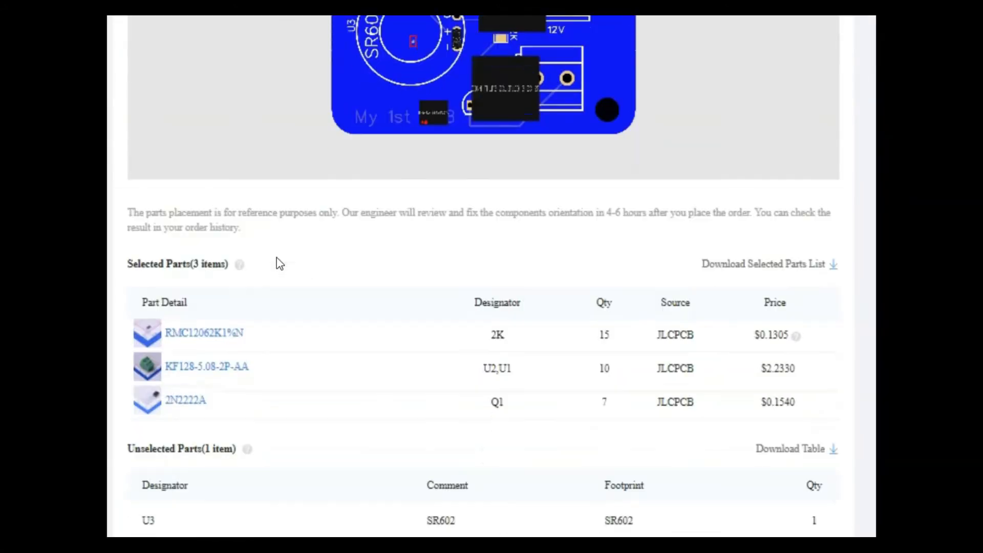
{"action": "scroll", "scroll_direction": "up", "scroll_amount": 3}
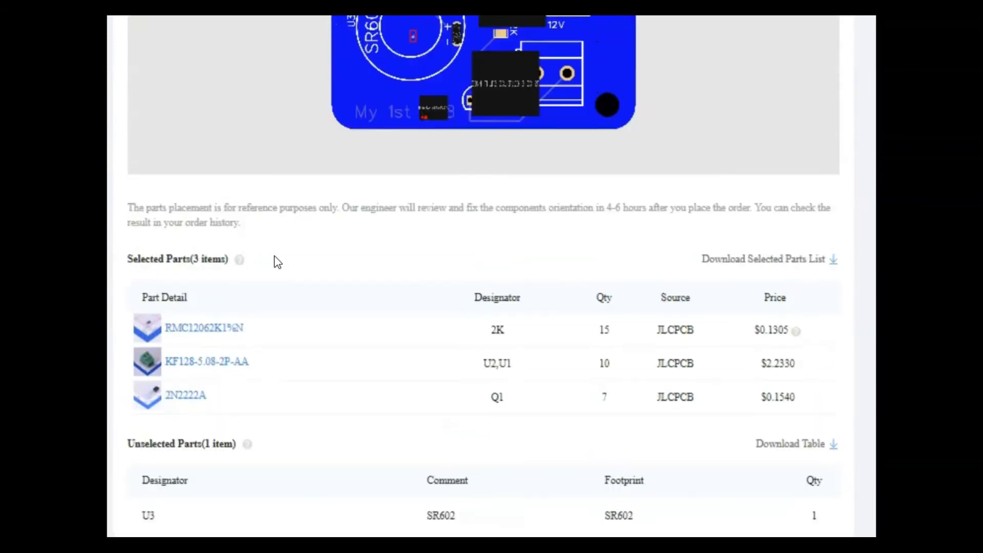
{"action": "scroll", "scroll_direction": "down", "scroll_amount": 3}
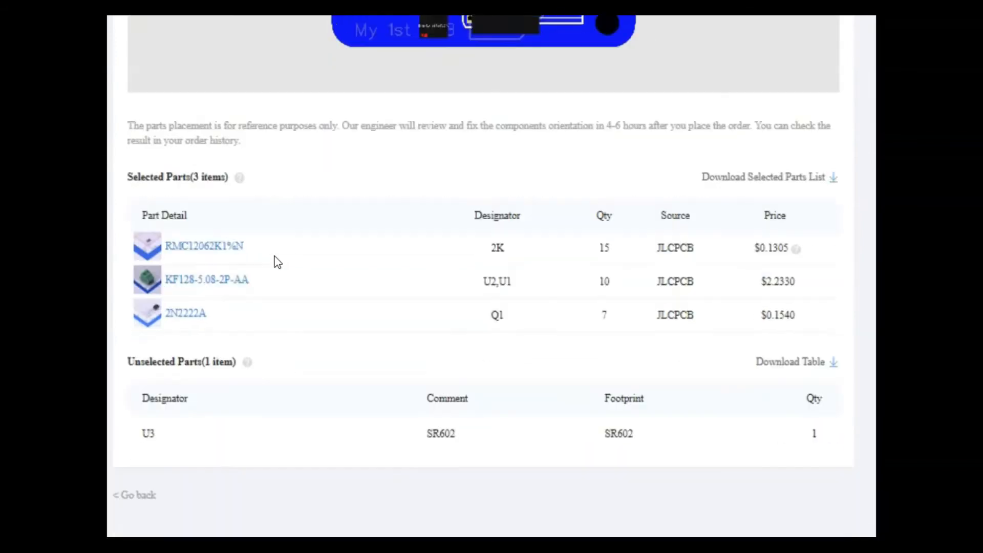